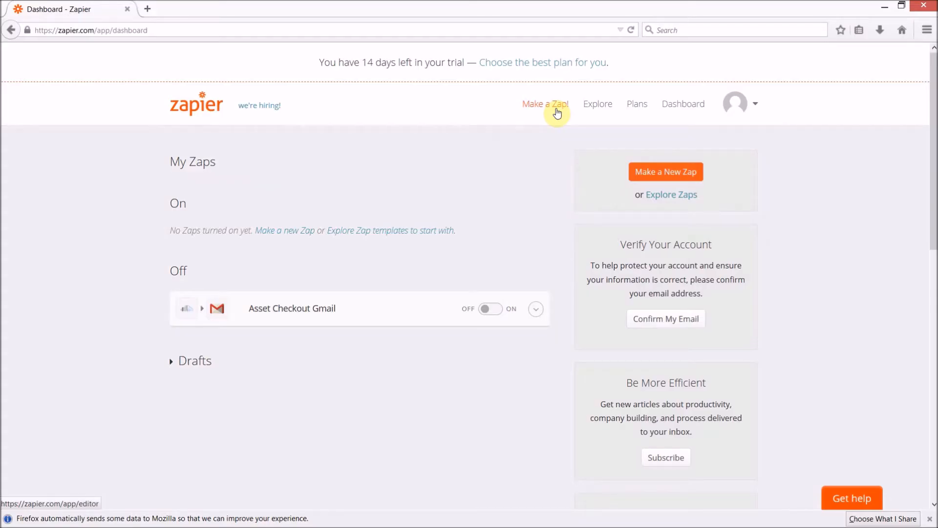
pyautogui.moveTo(696, 139)
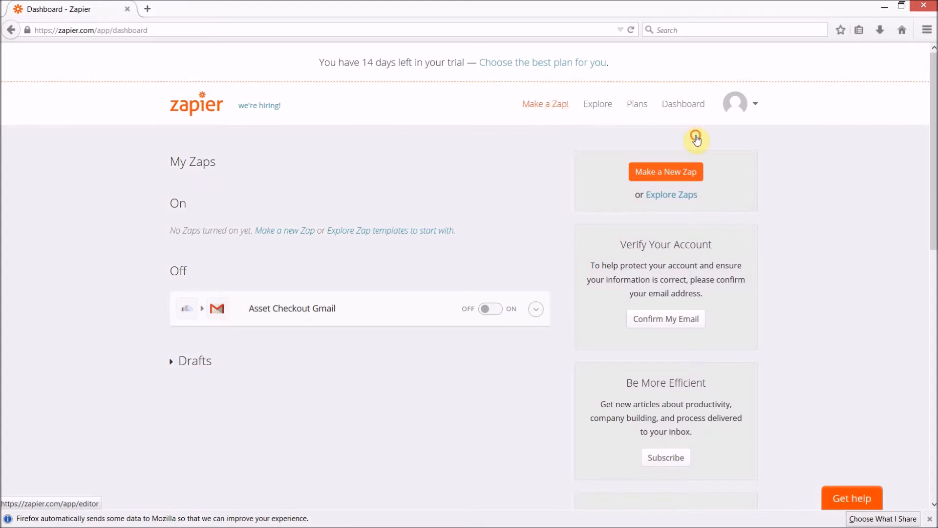
# Create a new Zap triggered by BarCloud's New Asset Check Out Record.
pyautogui.click(665, 171)
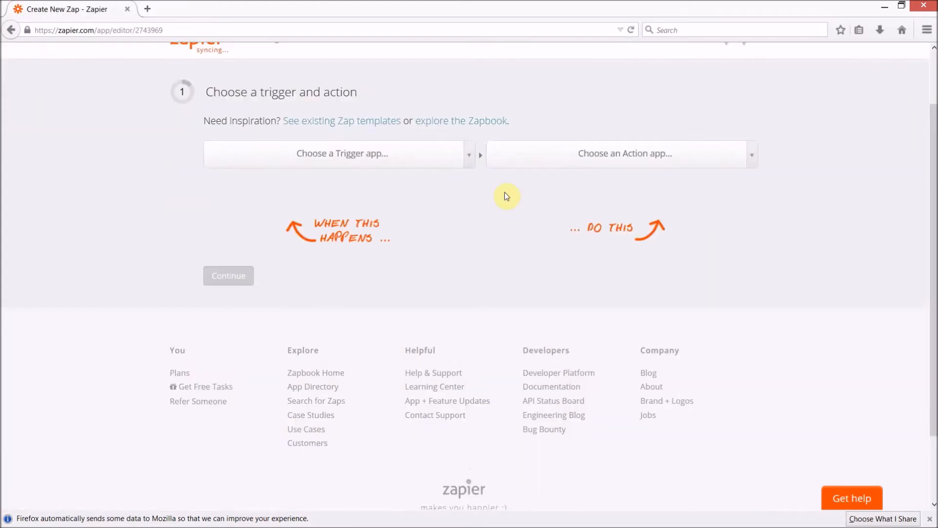
pyautogui.moveTo(587, 204)
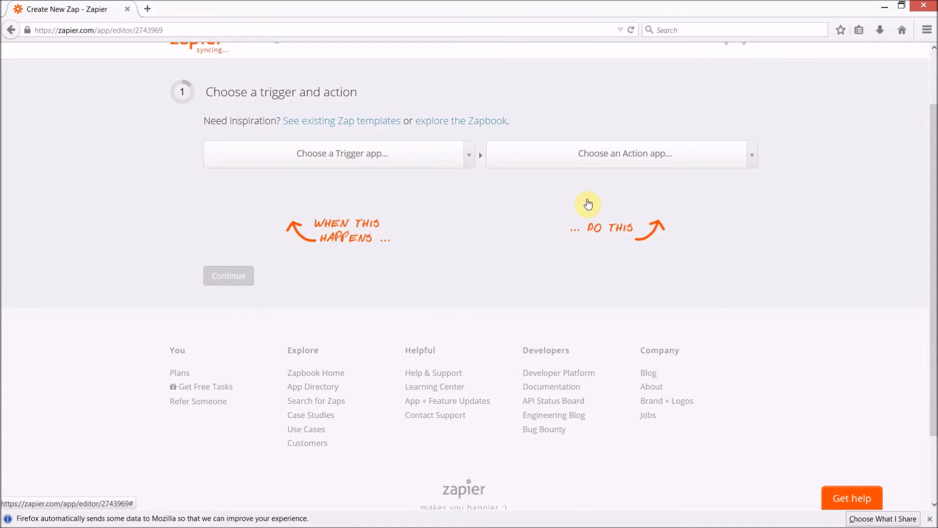
pyautogui.write('barcloud')
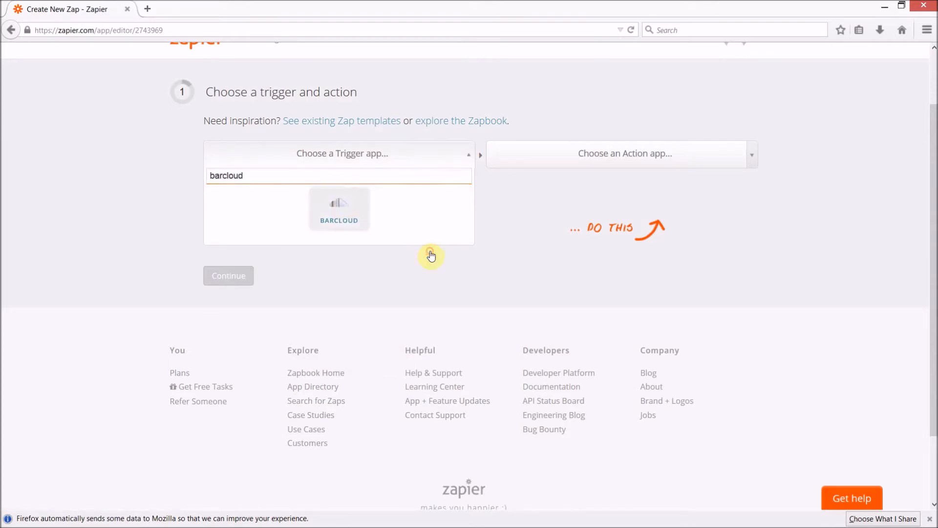
pyautogui.click(339, 208)
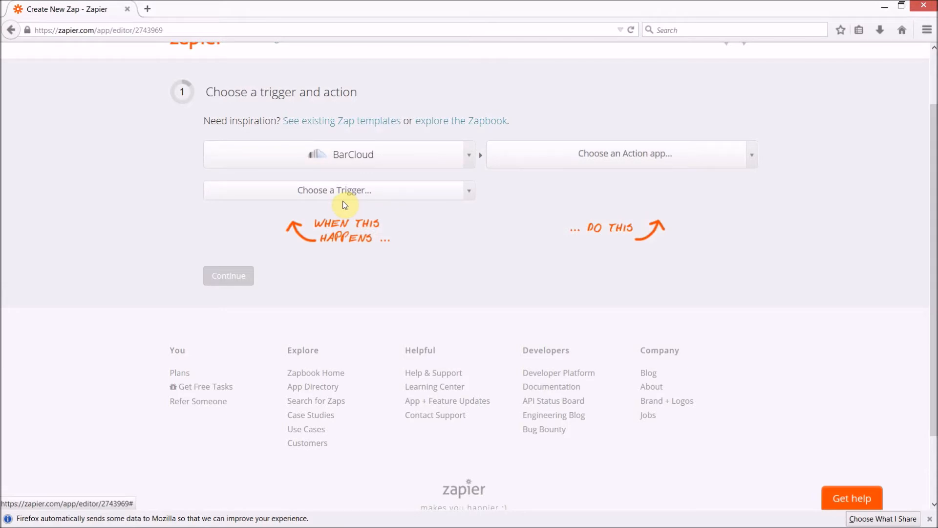
pyautogui.click(335, 191)
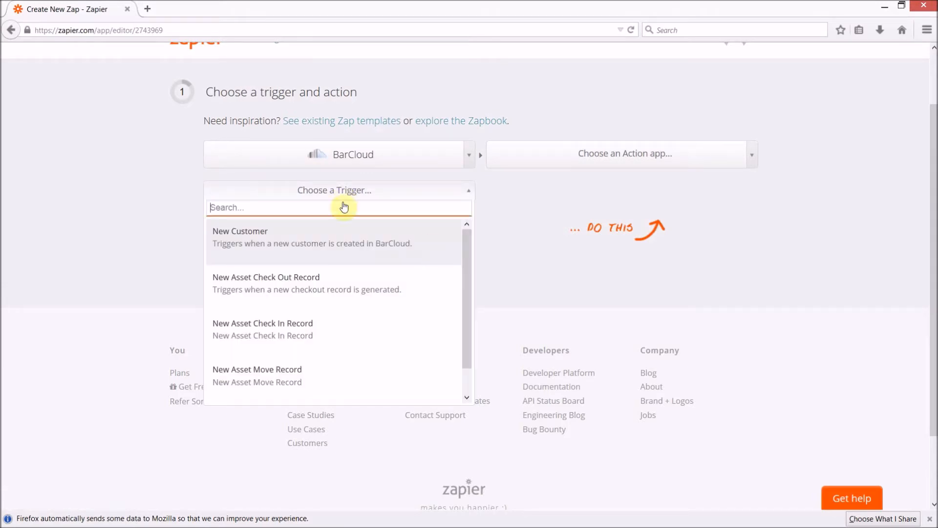
pyautogui.click(266, 276)
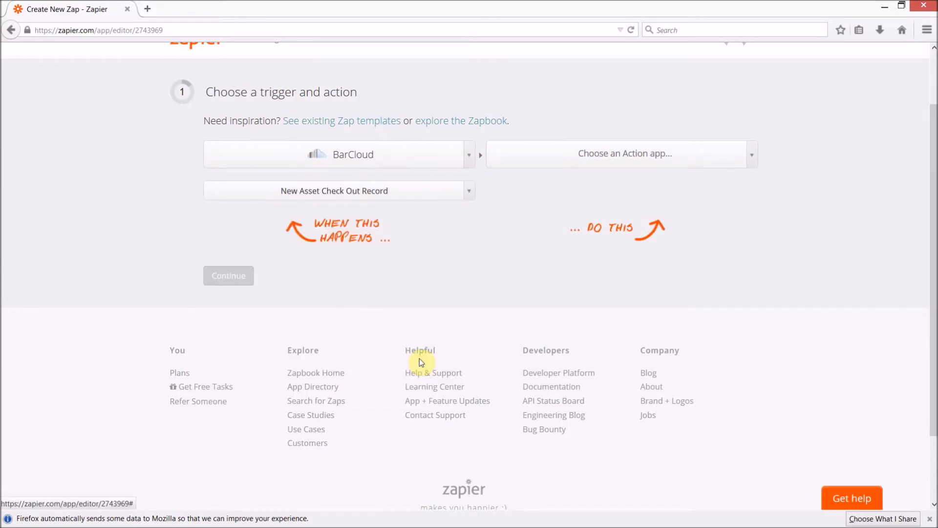
pyautogui.moveTo(592, 193)
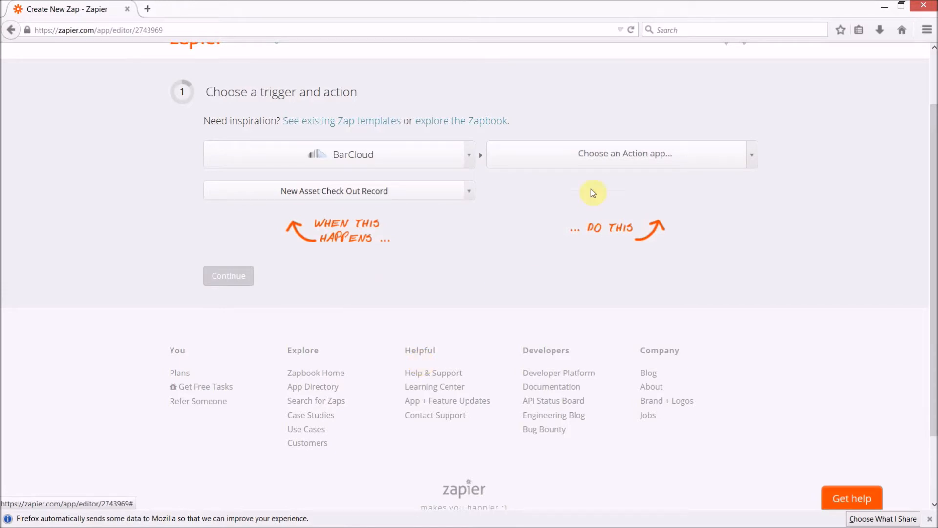
pyautogui.moveTo(768, 208)
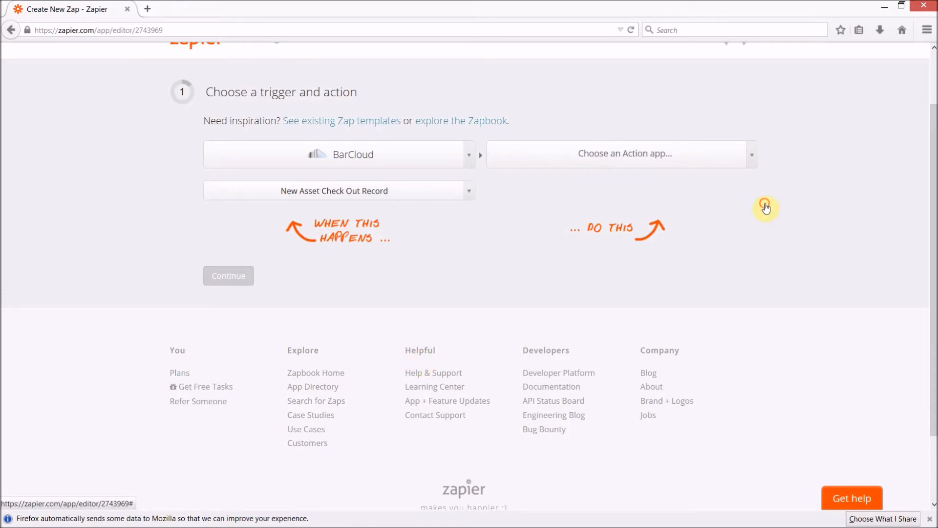
# Set the Zap's action app to Gmail with the Send Email action.
pyautogui.click(624, 154)
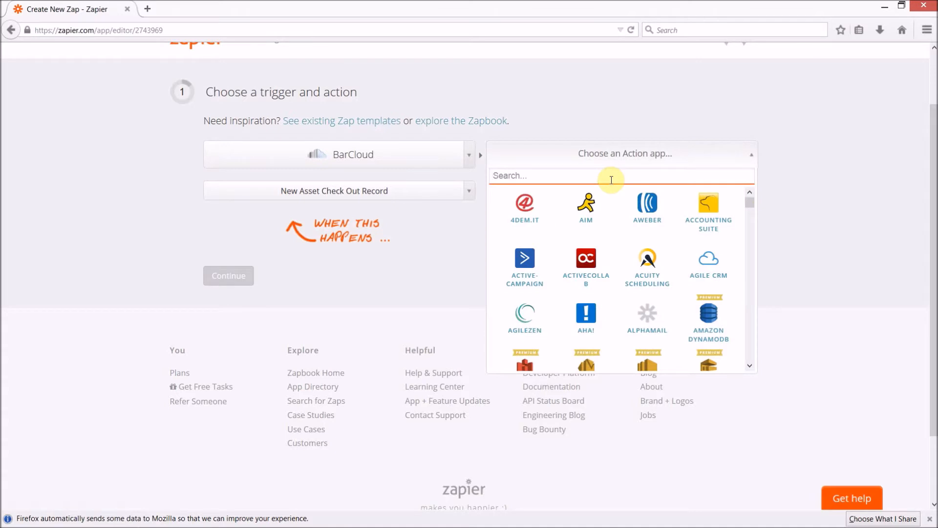
pyautogui.write('gmail')
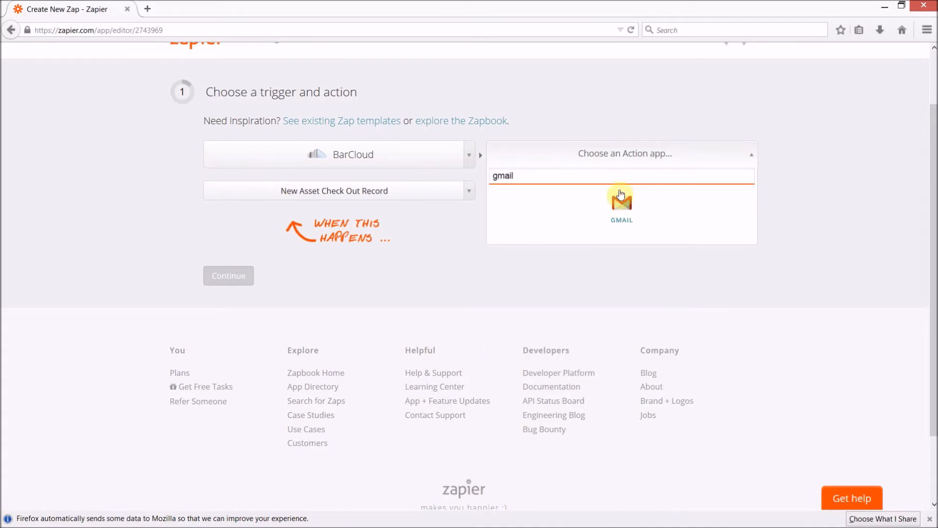
pyautogui.click(621, 203)
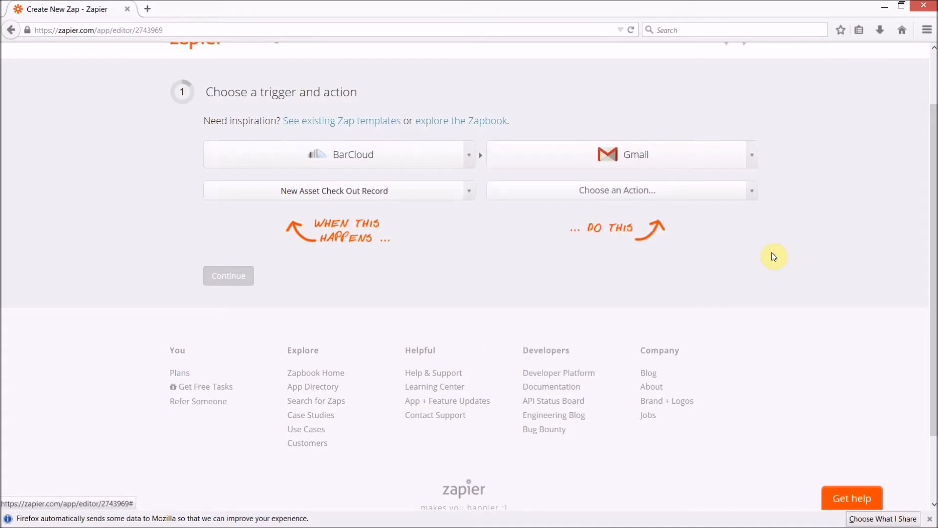
pyautogui.click(620, 190)
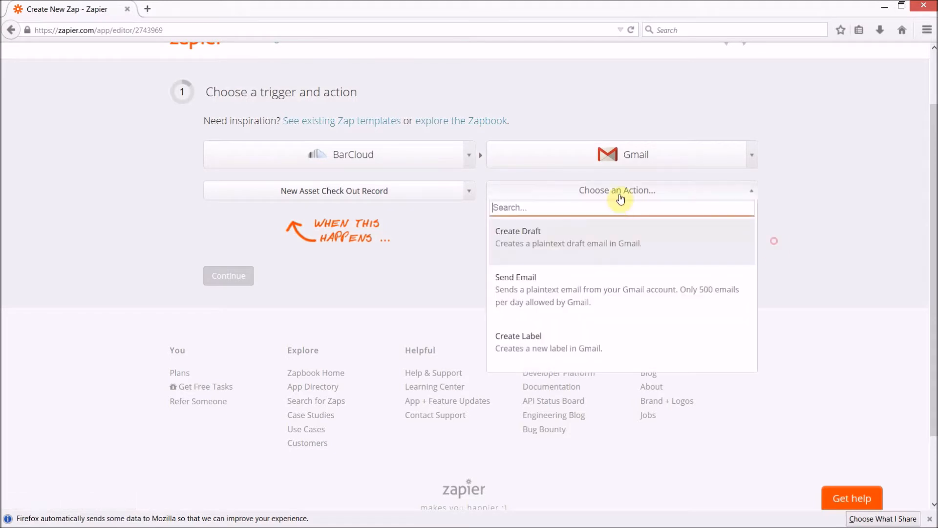
pyautogui.click(515, 289)
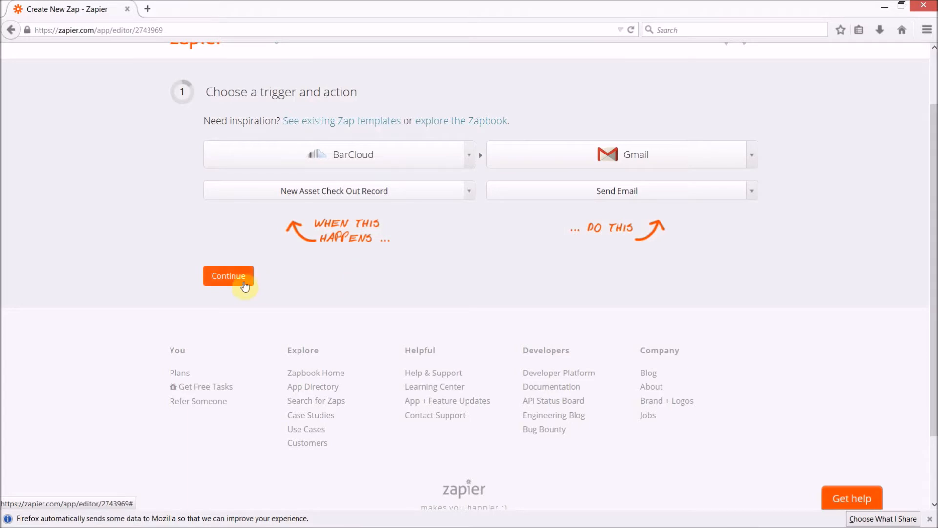
pyautogui.click(228, 276)
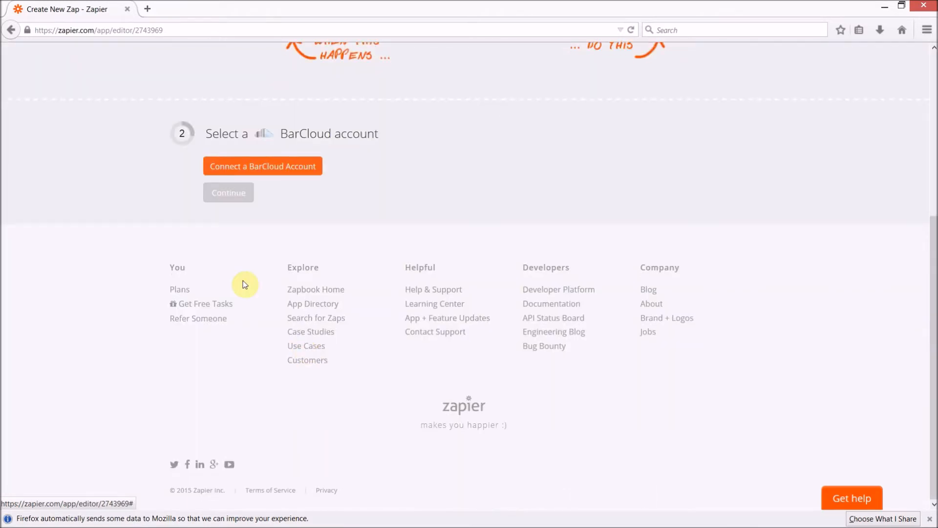
pyautogui.moveTo(317, 217)
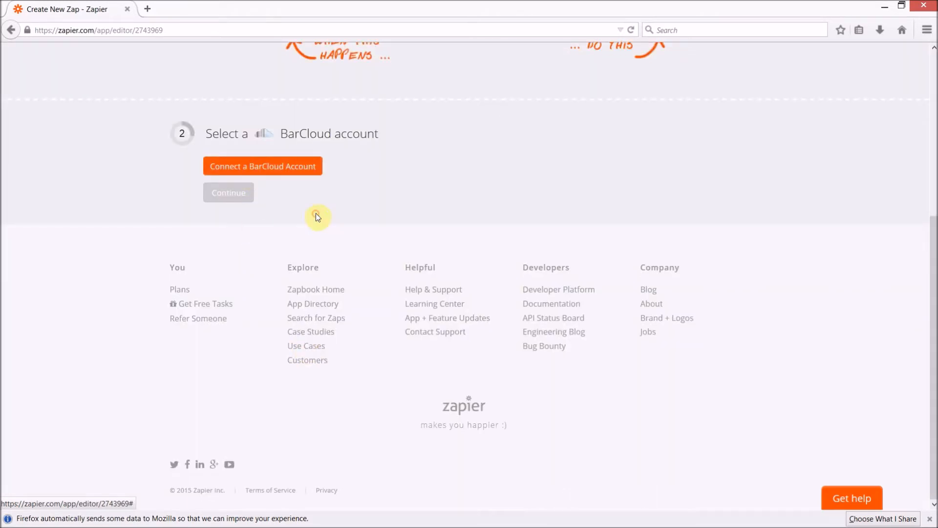
pyautogui.click(263, 165)
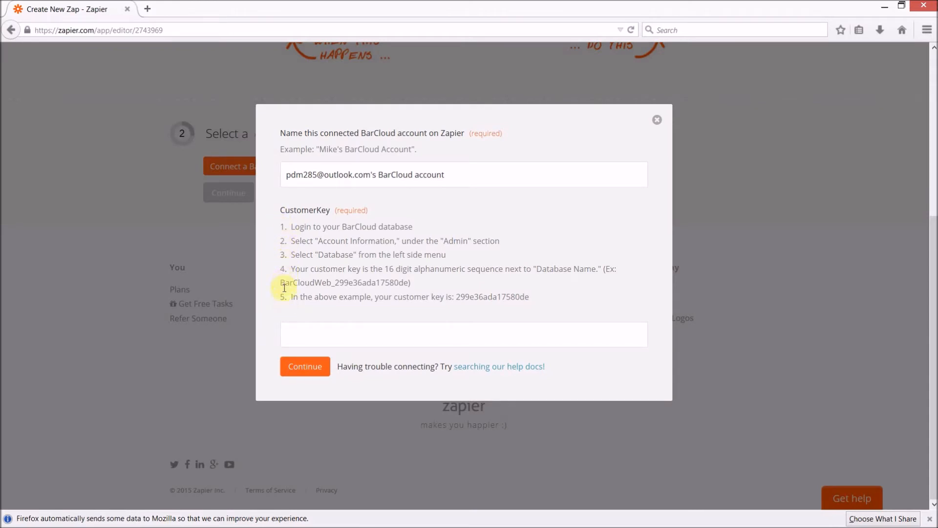
pyautogui.click(463, 333)
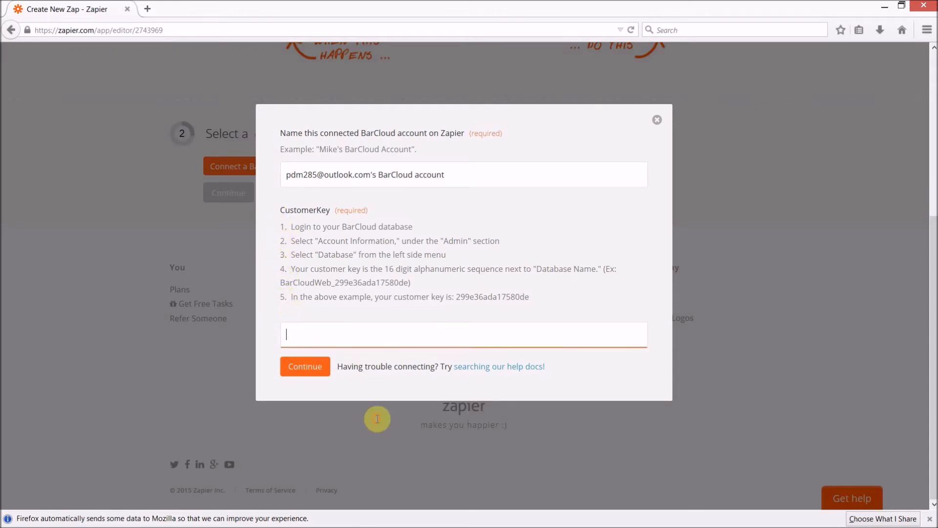
pyautogui.moveTo(304, 333)
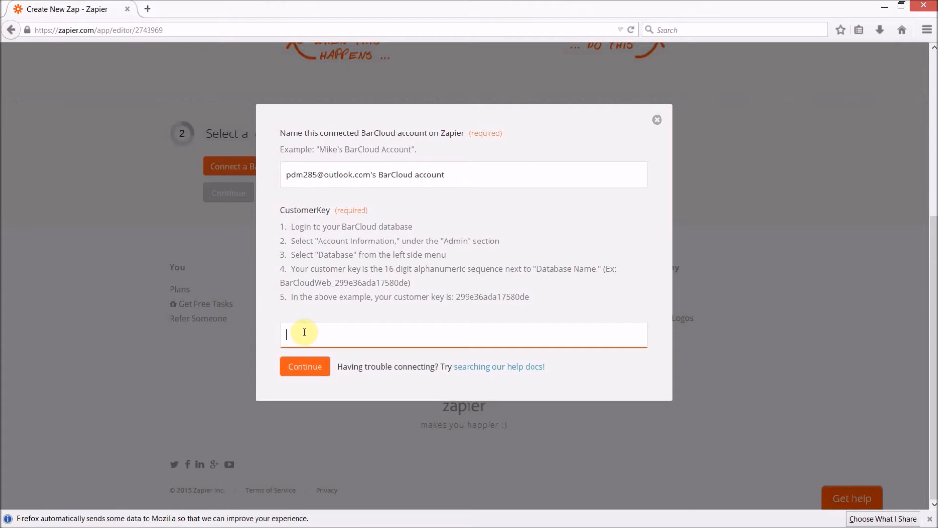
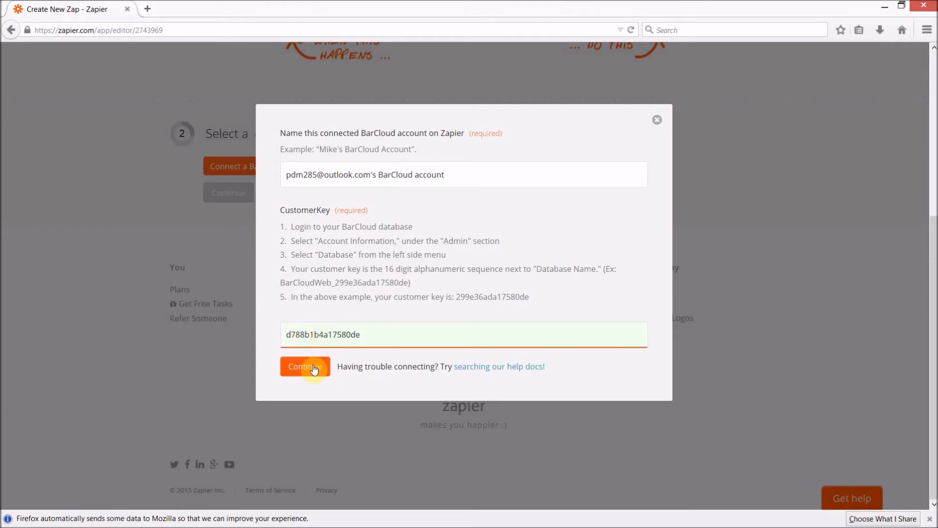
pyautogui.click(304, 366)
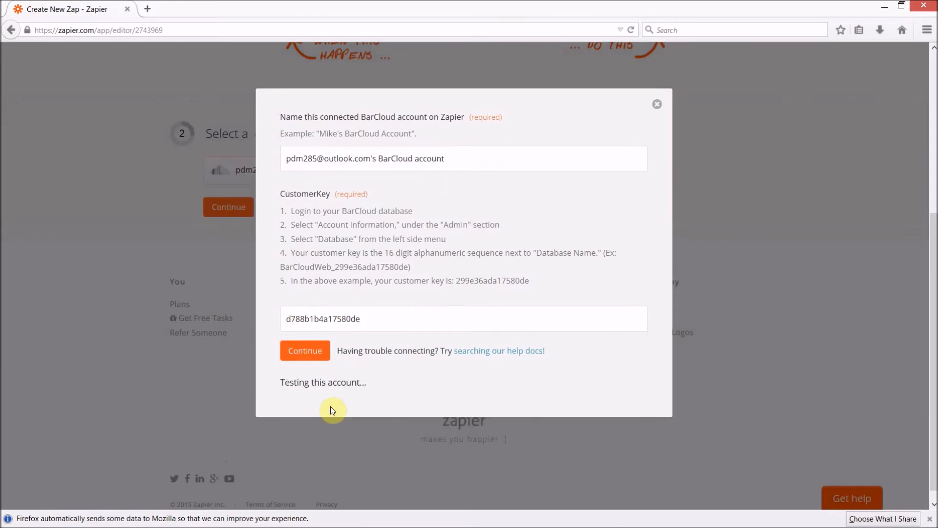
# Accept the working BarCloud account and start connecting a Gmail account with the suggested name.
pyautogui.click(305, 350)
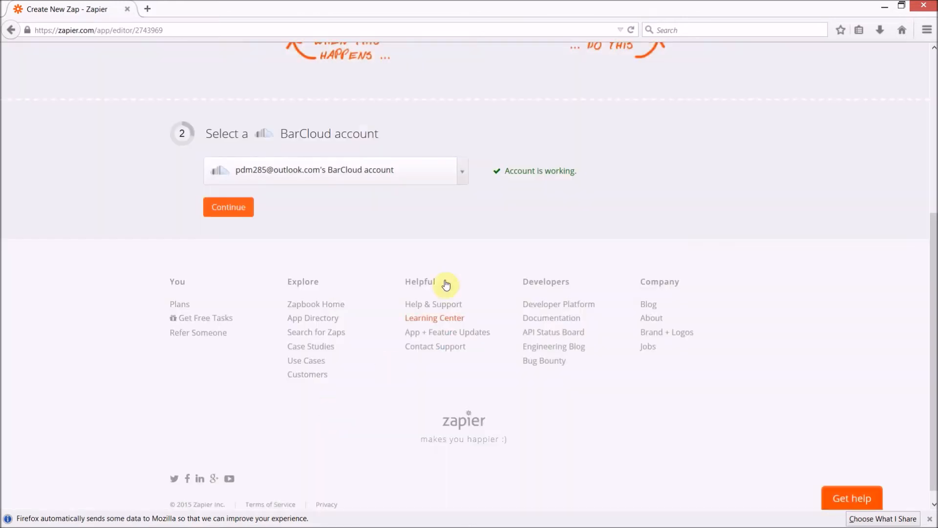
pyautogui.moveTo(534, 171)
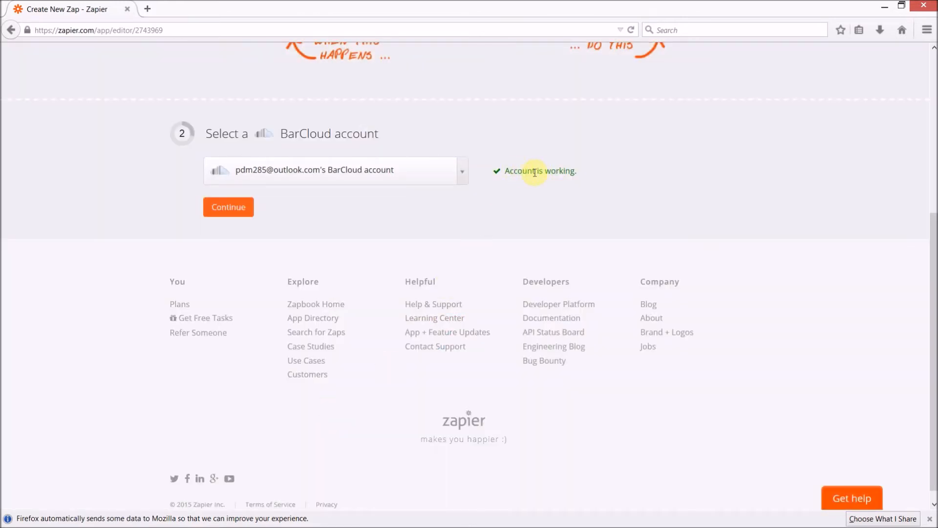
pyautogui.click(228, 206)
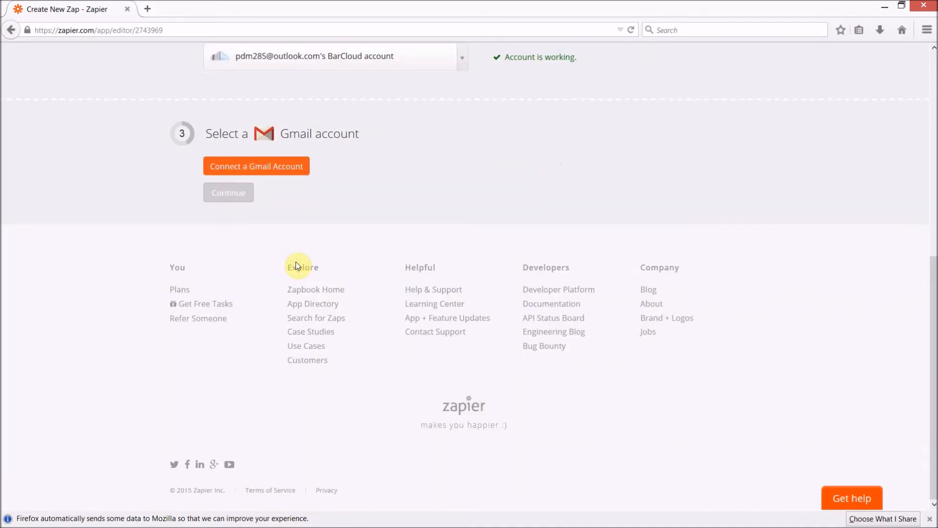
pyautogui.click(256, 166)
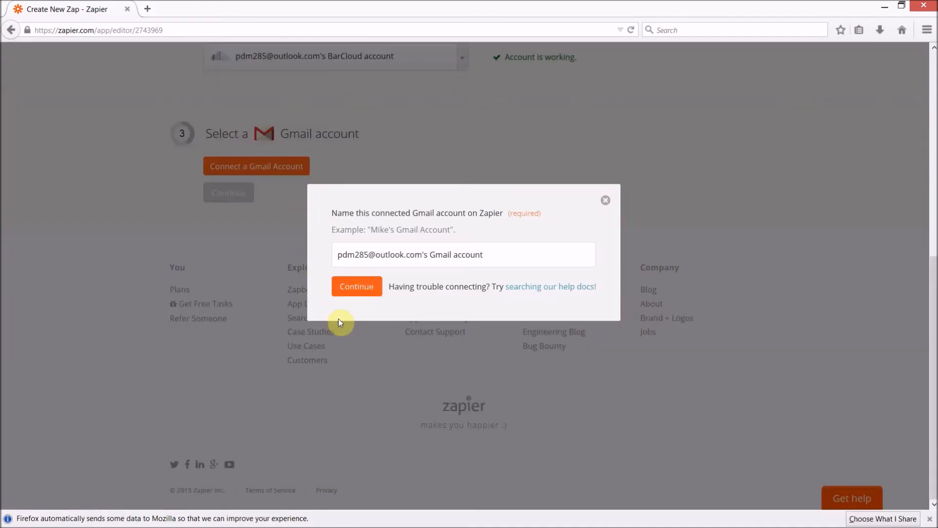
pyautogui.click(356, 286)
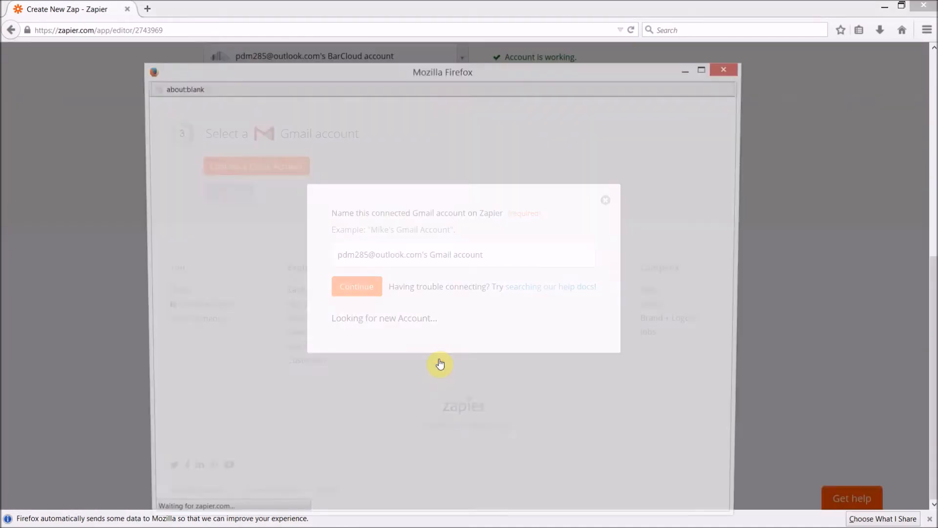
pyautogui.click(356, 286)
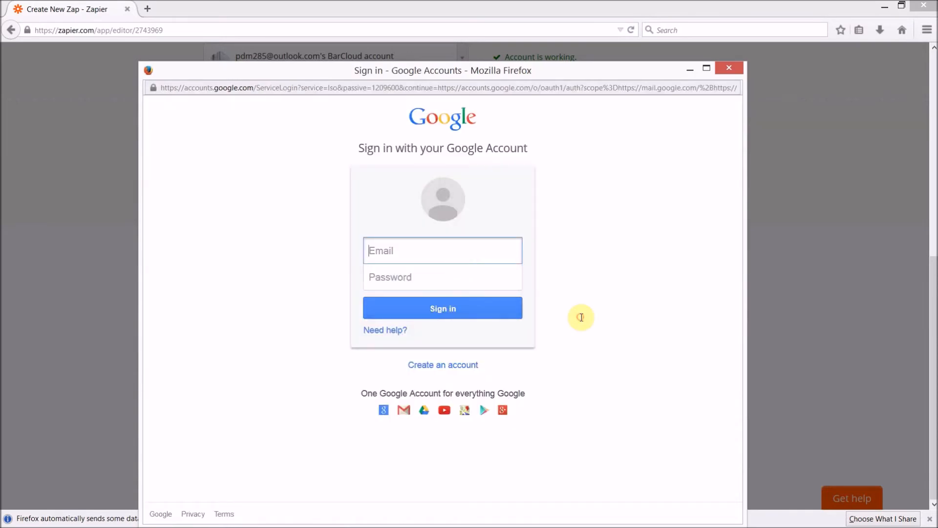
pyautogui.write('pmull')
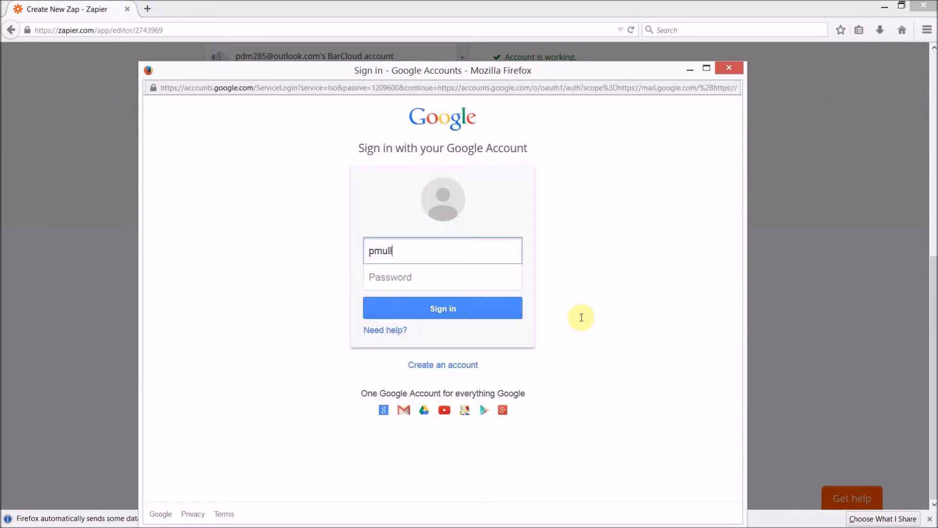
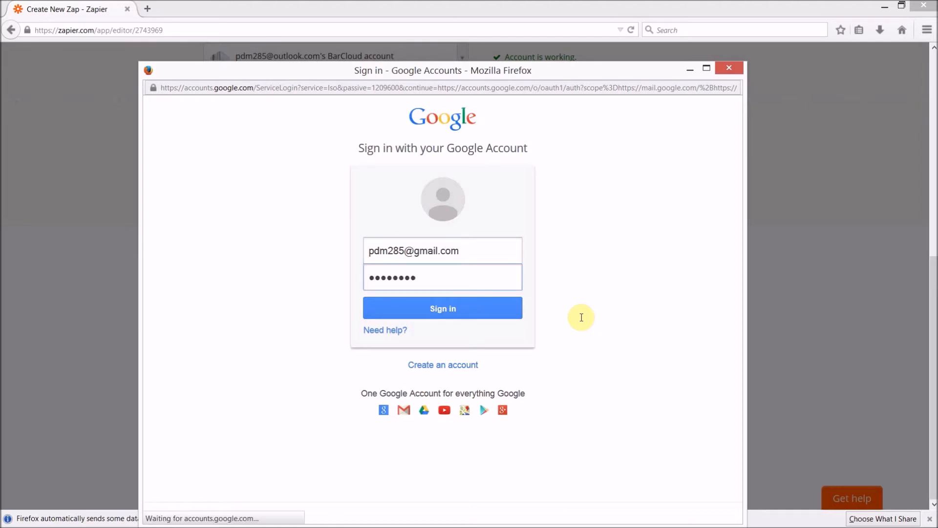
pyautogui.click(442, 307)
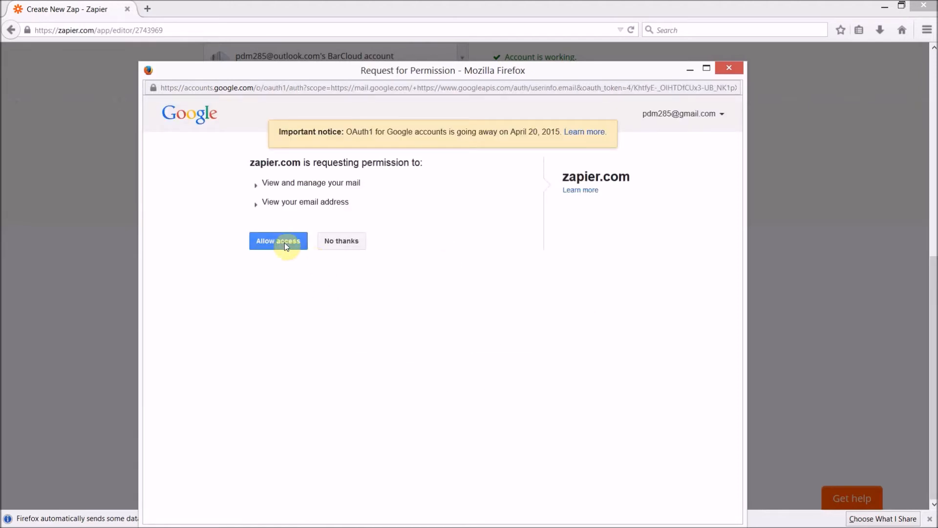
pyautogui.click(278, 240)
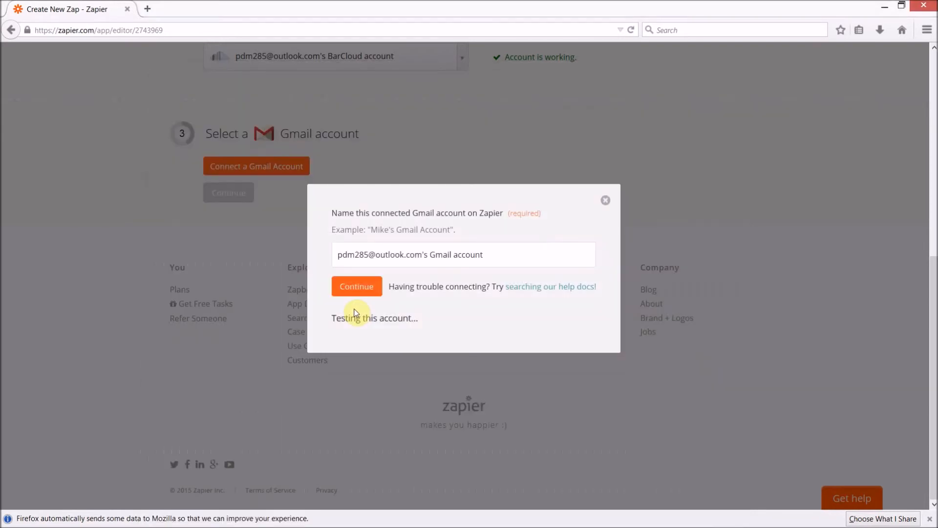
# Finish the Gmail connection and leave the BarCloud trigger with no custom filter.
pyautogui.click(357, 285)
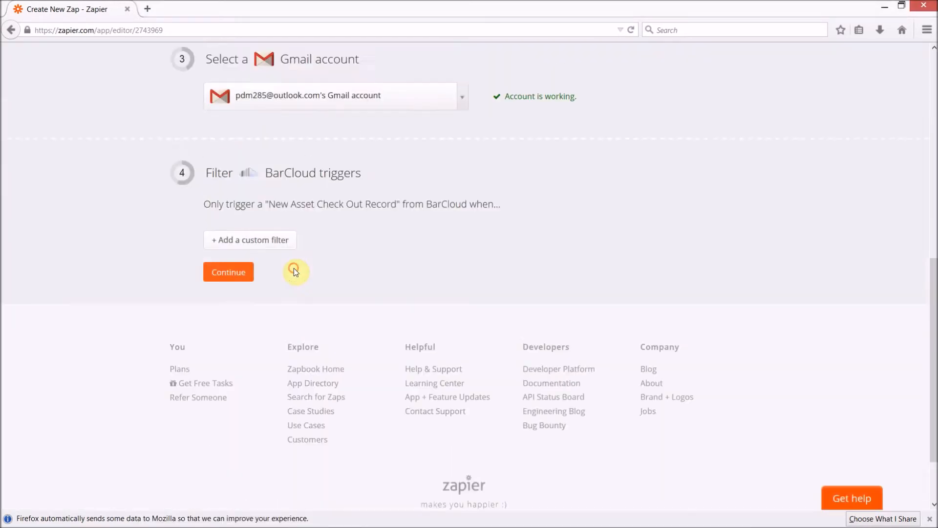
pyautogui.scroll(-3)
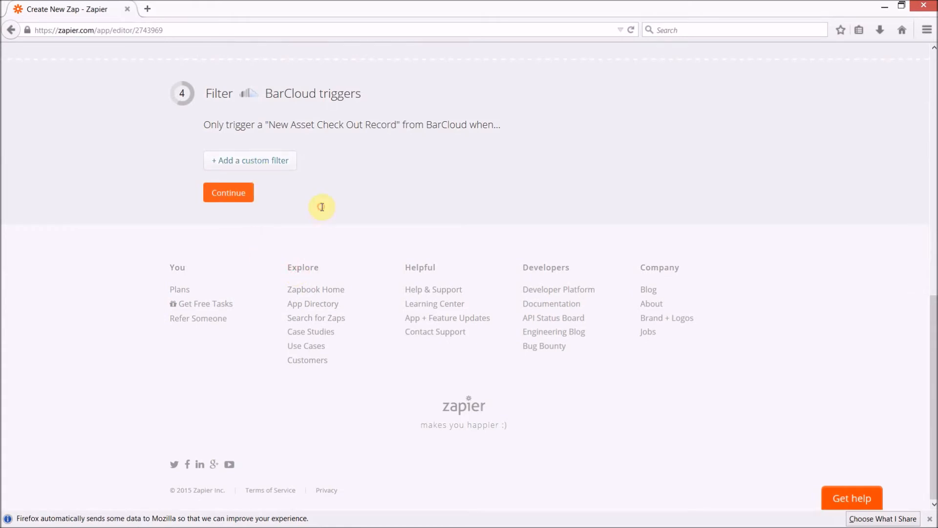
pyautogui.click(250, 160)
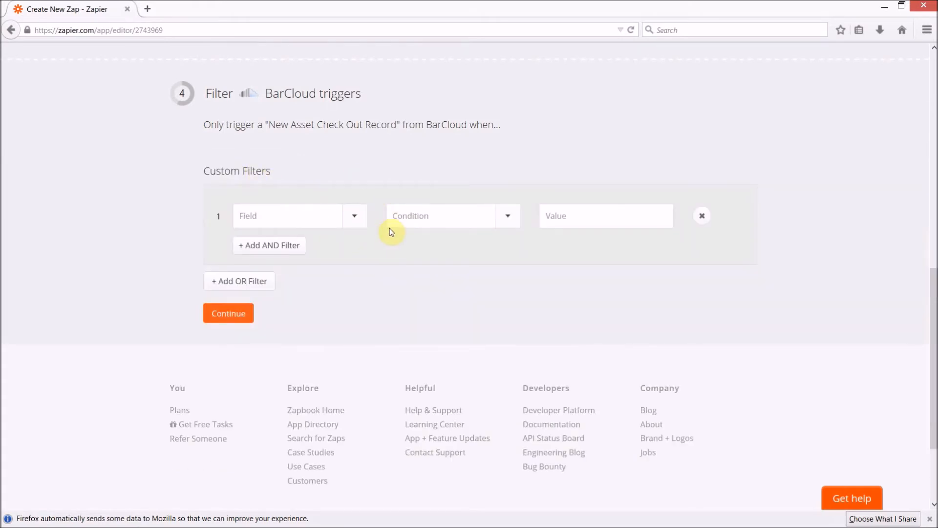
pyautogui.moveTo(393, 264)
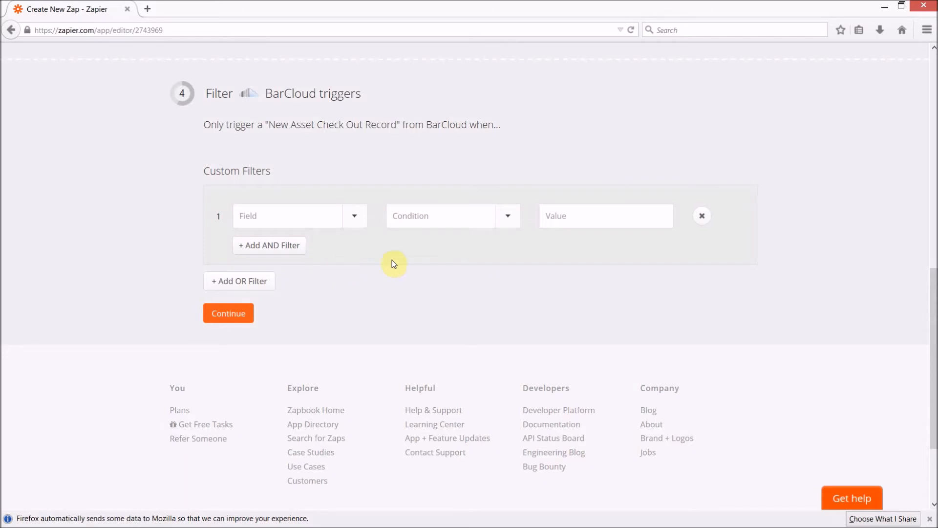
pyautogui.click(701, 216)
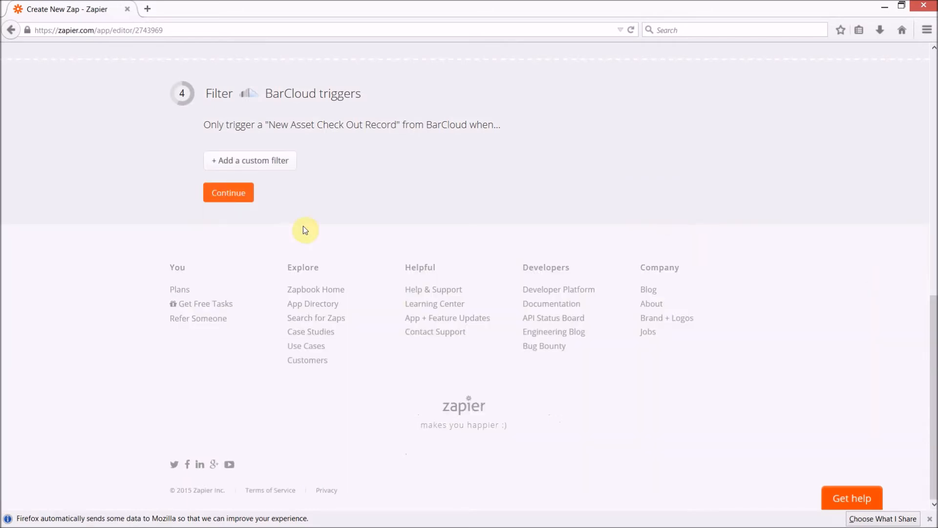
pyautogui.click(228, 192)
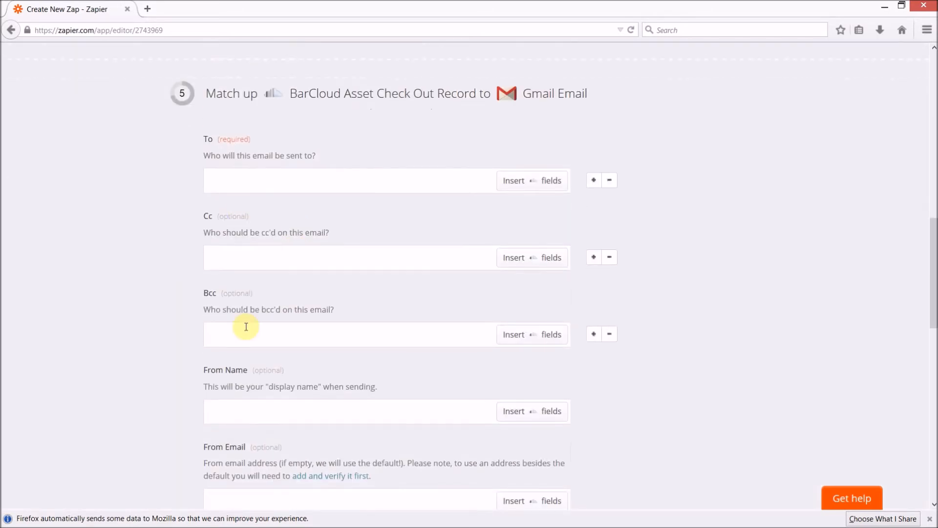
pyautogui.moveTo(243, 365)
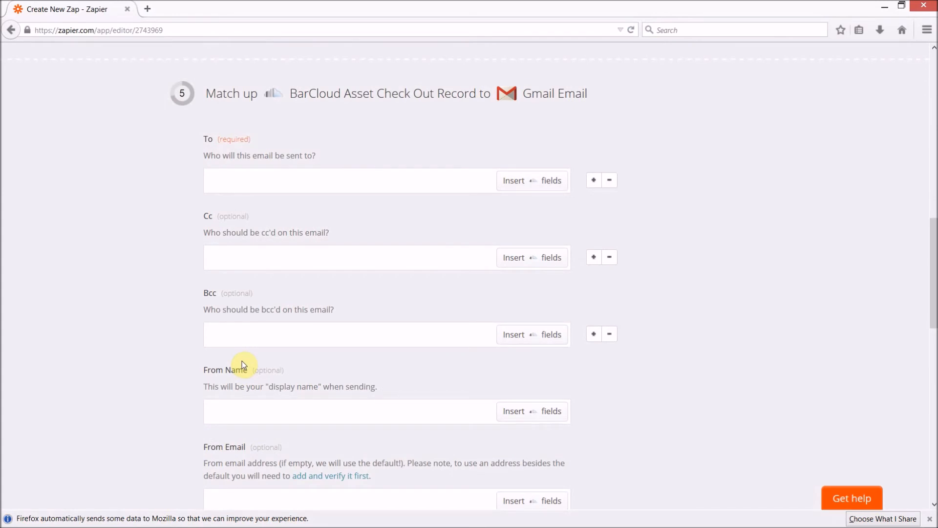
pyautogui.moveTo(226, 192)
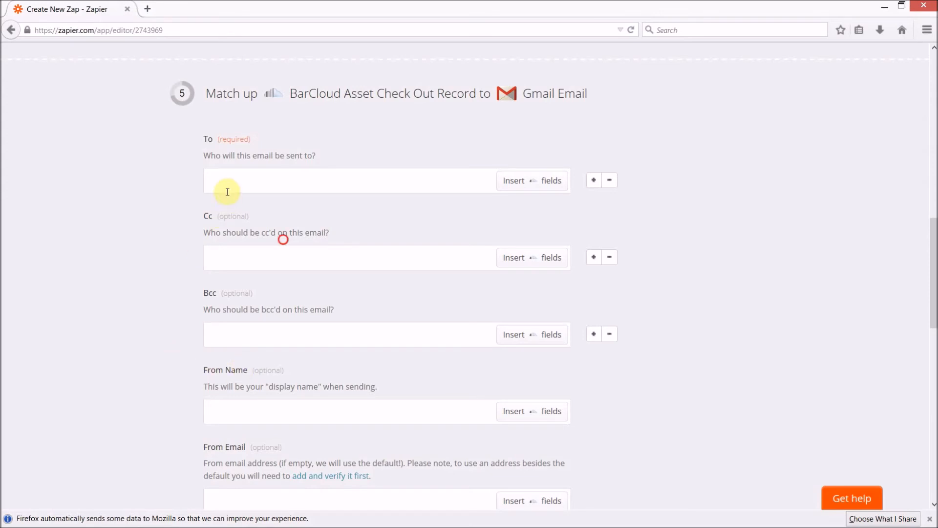
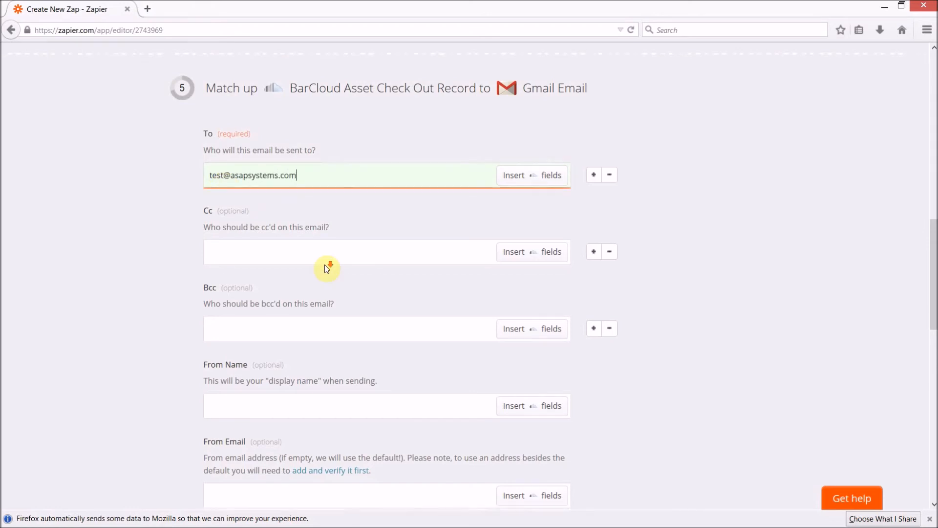
pyautogui.scroll(-3)
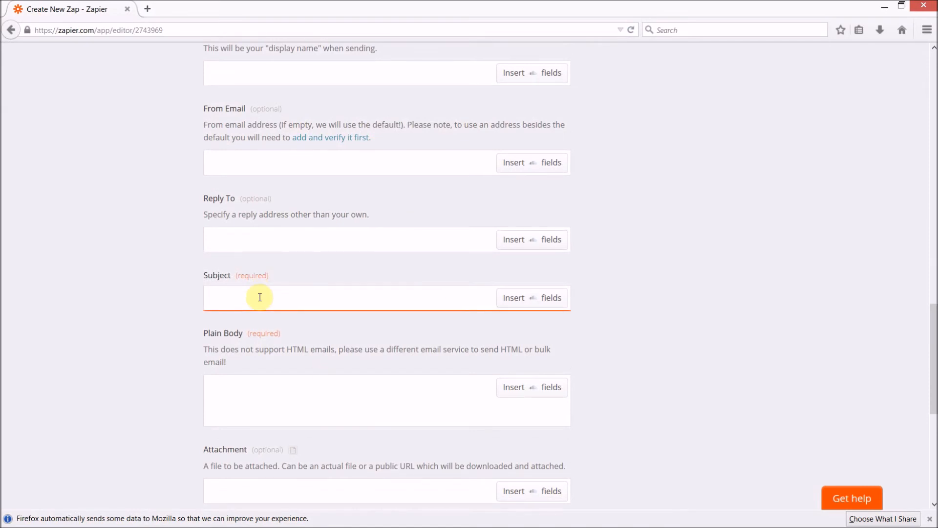
# Enter 'Barcloud Asset has been Checked Out!' in the Gmail Subject field.
pyautogui.write('Barcloud As')
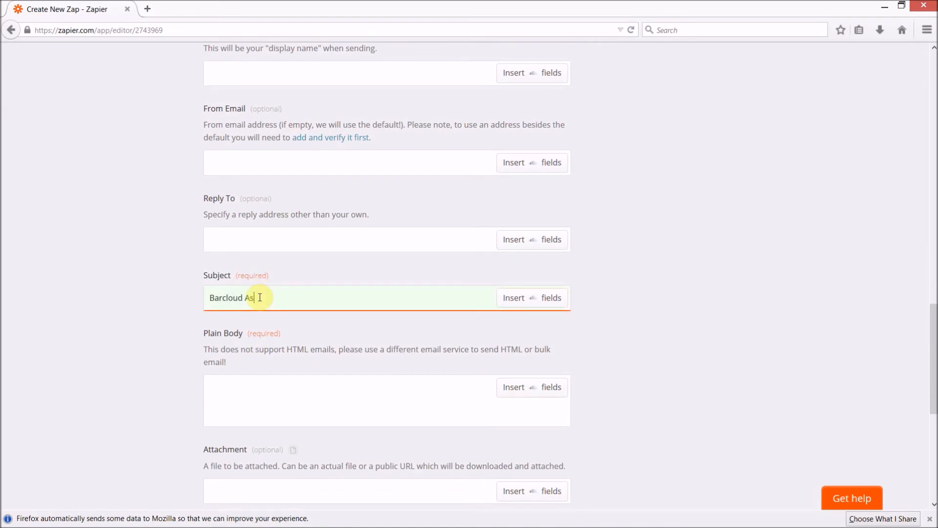
pyautogui.write('set has been Ch')
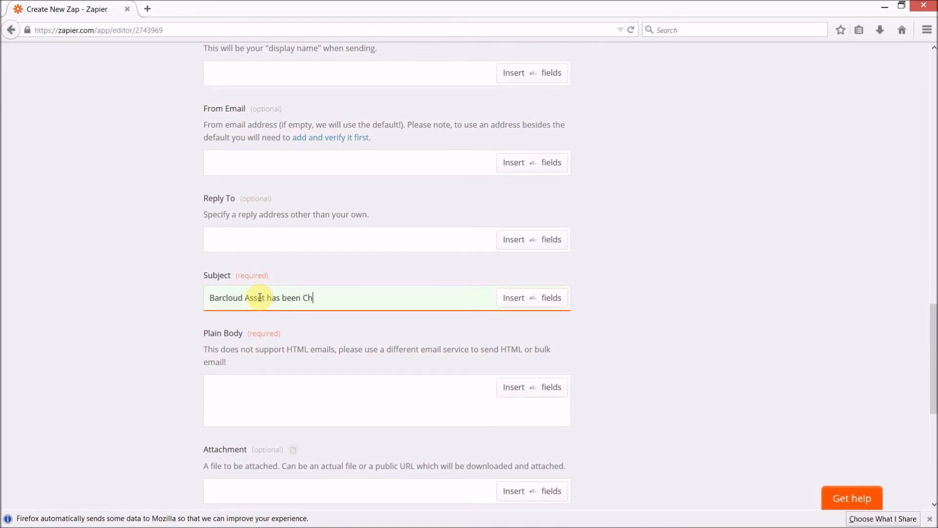
pyautogui.write('ecked Out!')
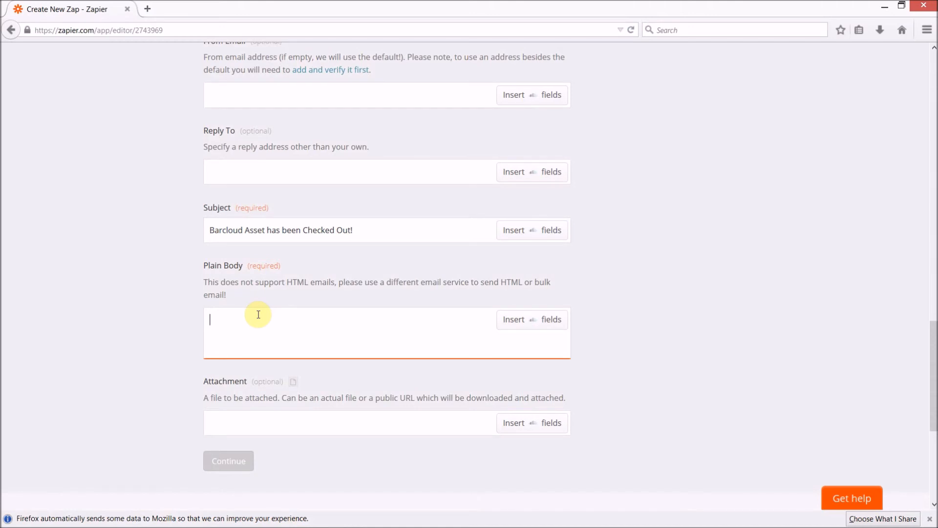
# Start the body with 'Asset ID of' followed by the inserted Asset Number field.
pyautogui.write('Asset ID')
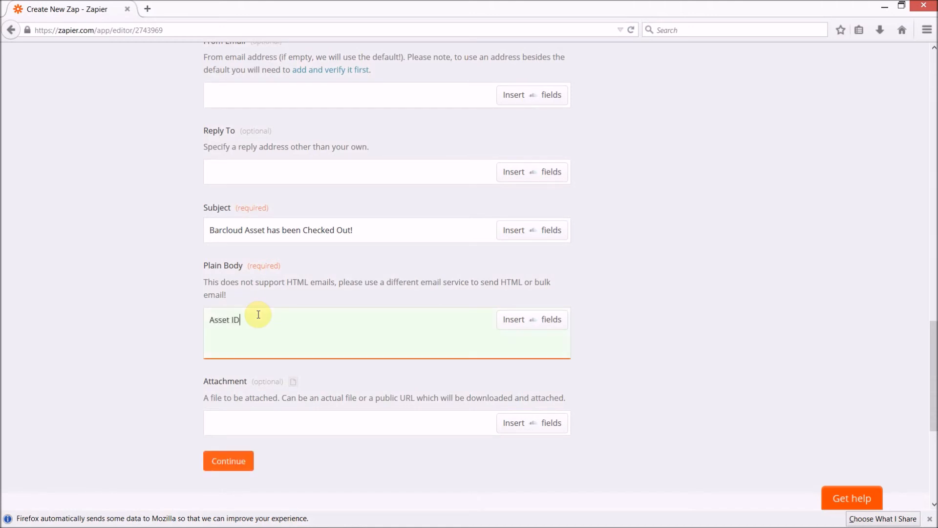
pyautogui.write('of')
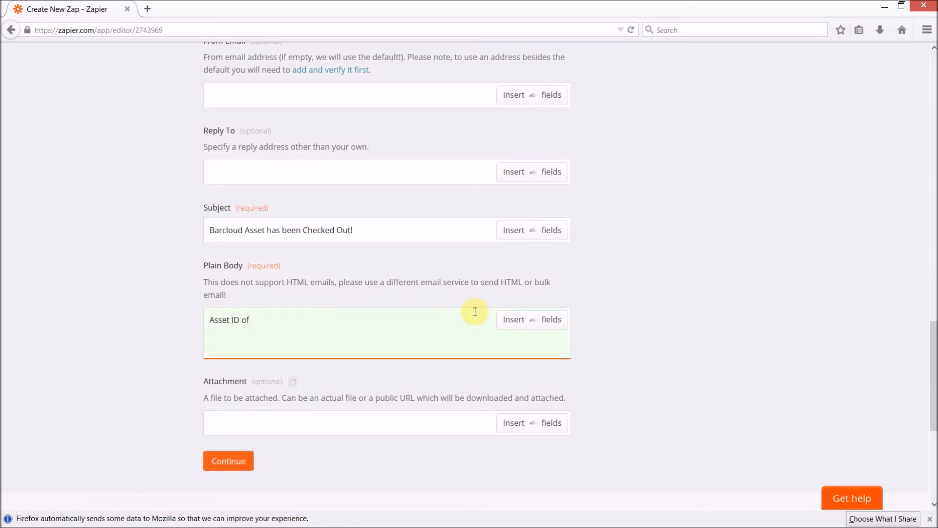
pyautogui.click(532, 319)
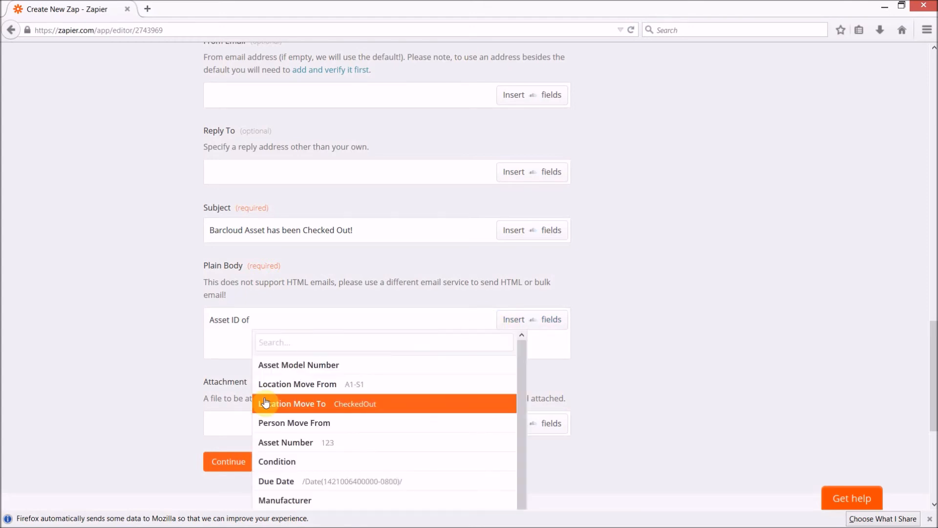
pyautogui.scroll(-3)
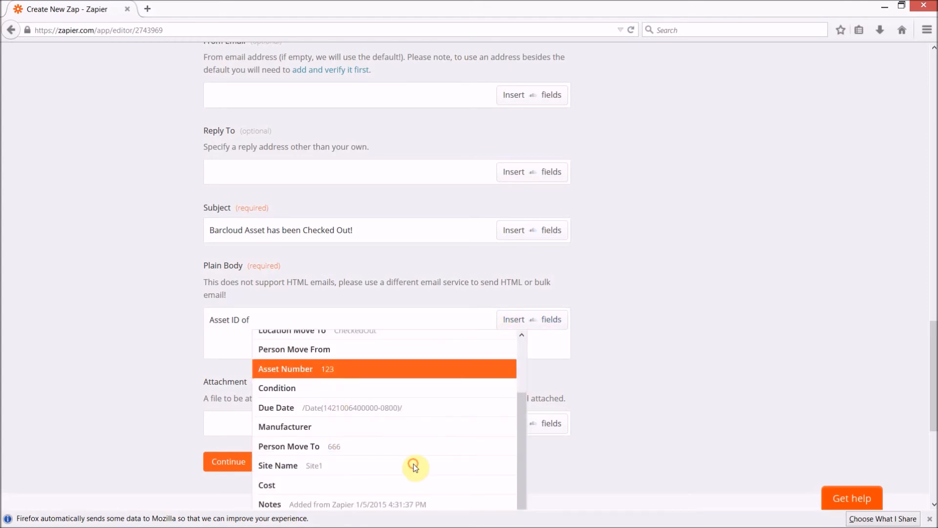
pyautogui.click(286, 368)
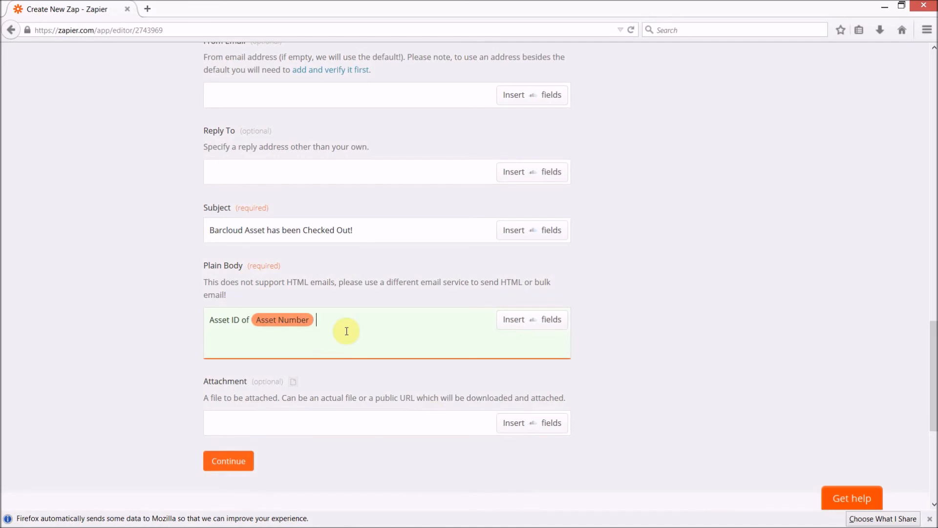
# Add 'has been checked out to' Person Move To, 'be due for return on' Due Date.
pyautogui.write('has been chec')
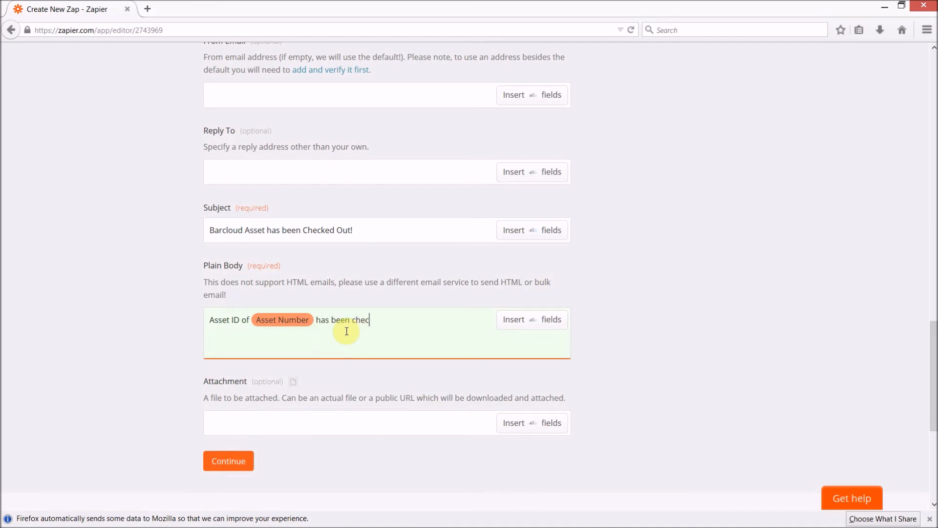
pyautogui.write('ked out to')
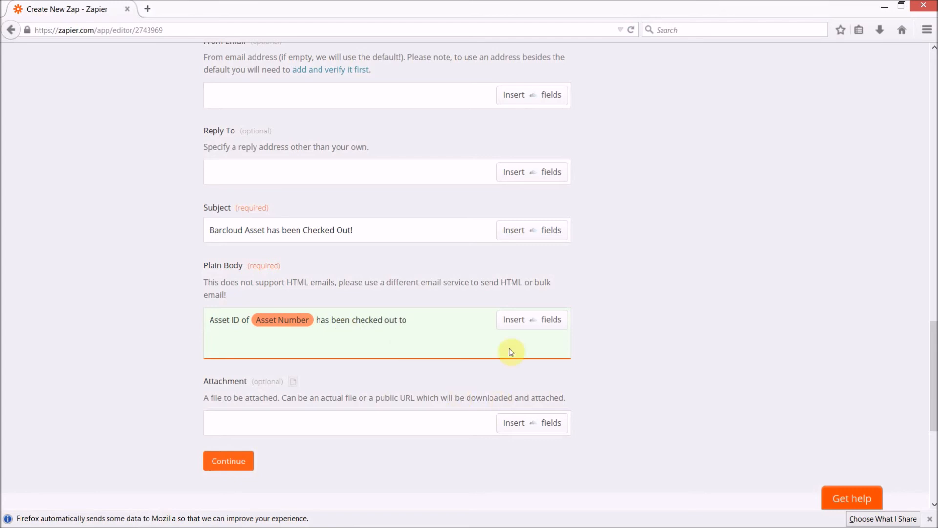
pyautogui.click(532, 319)
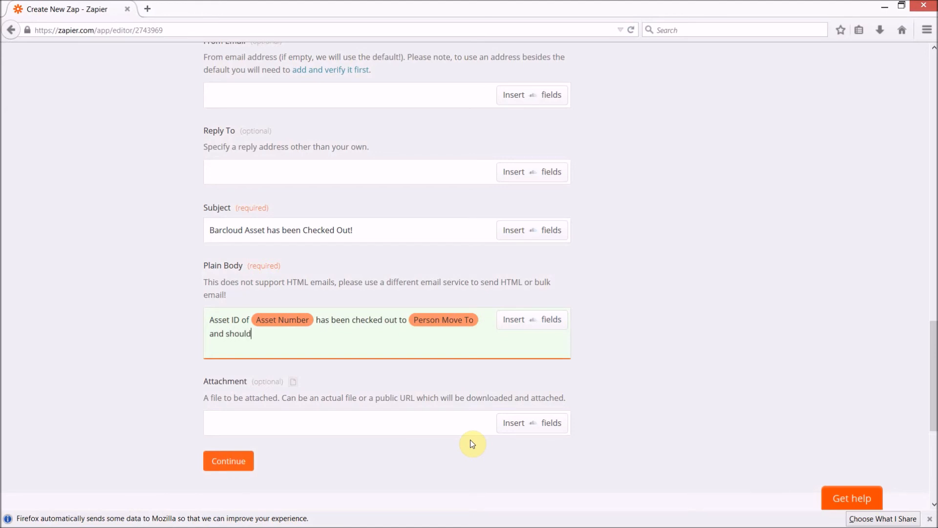
pyautogui.write('be due for retur')
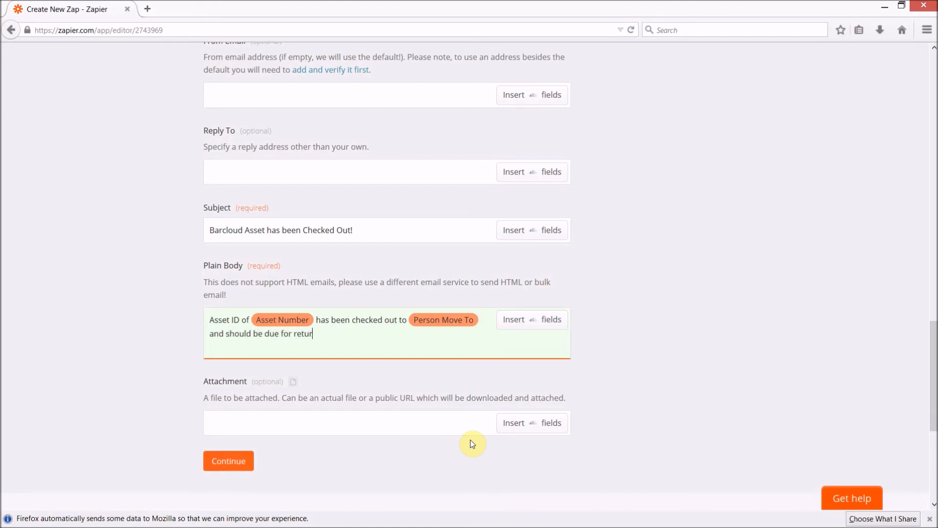
pyautogui.write('n on')
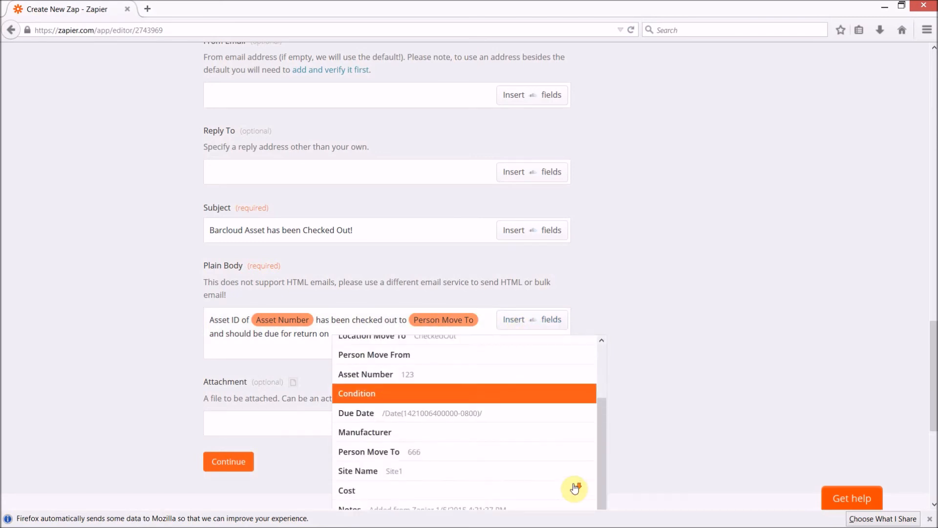
pyautogui.click(355, 413)
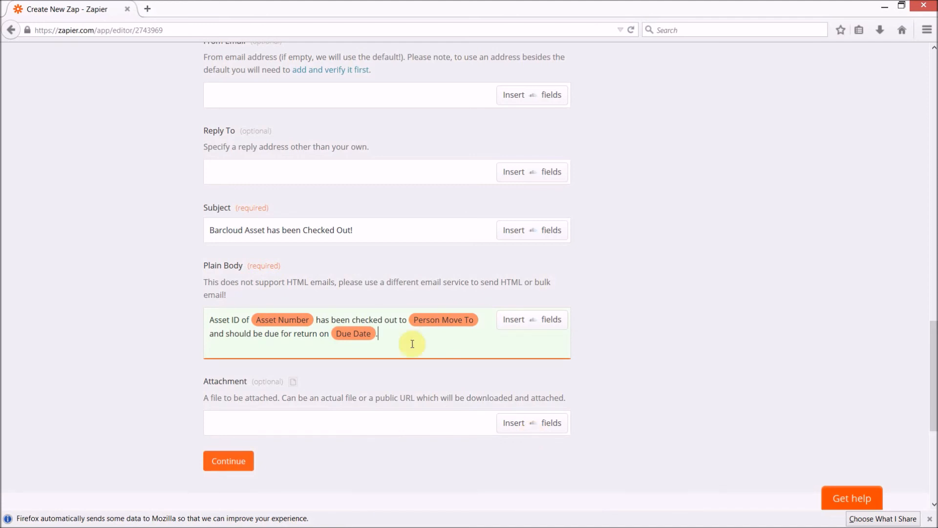
pyautogui.moveTo(267, 467)
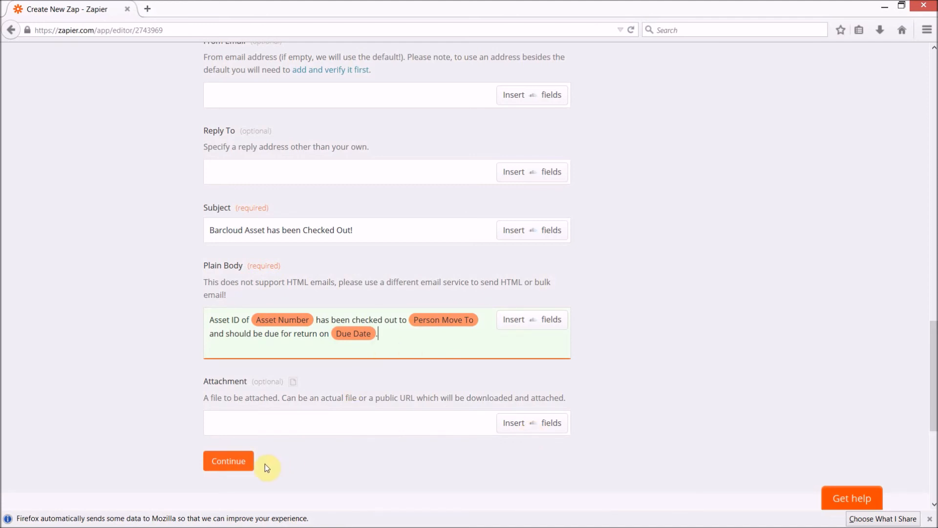
pyautogui.click(228, 460)
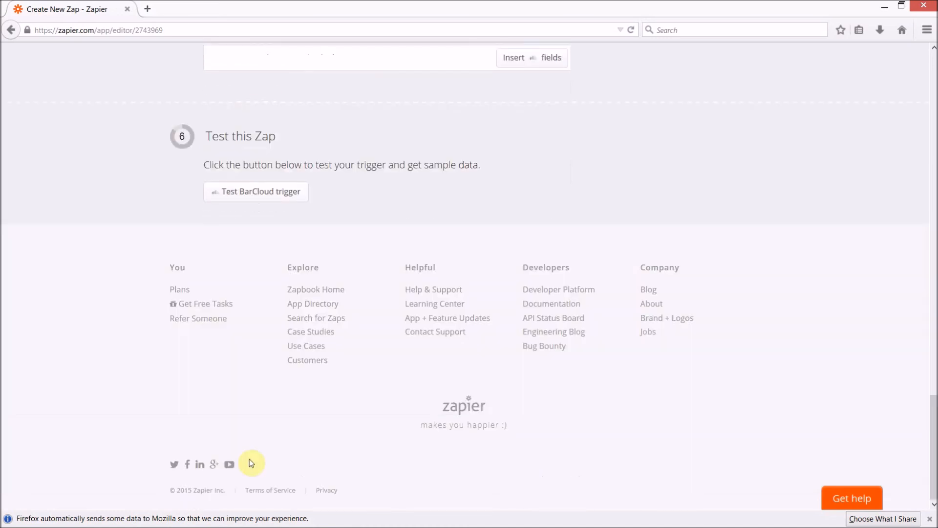
# Load BarCloud sample records and preview the first sample's trigger data.
pyautogui.click(256, 191)
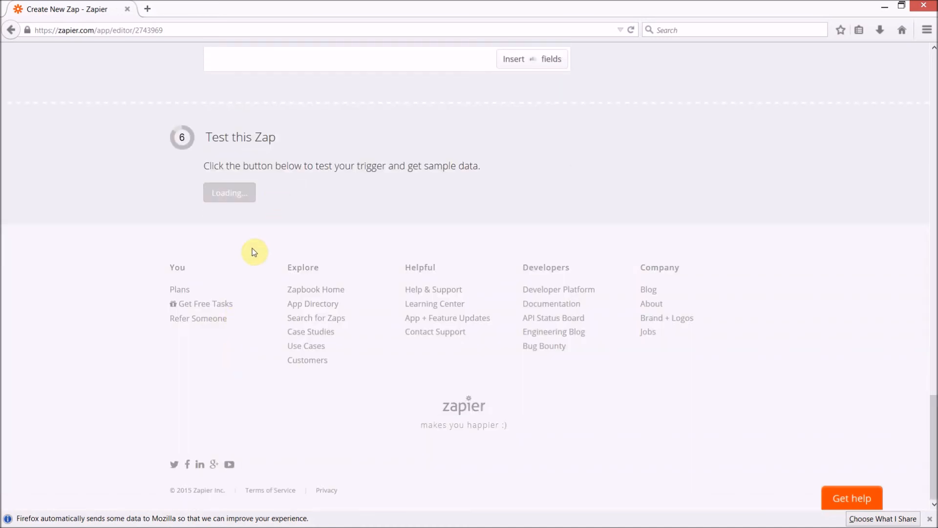
pyautogui.click(229, 192)
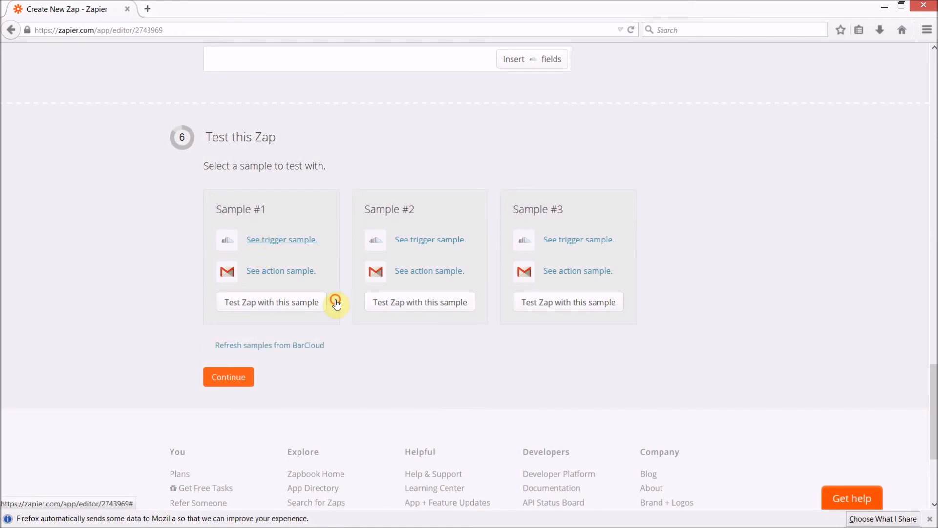
pyautogui.click(280, 240)
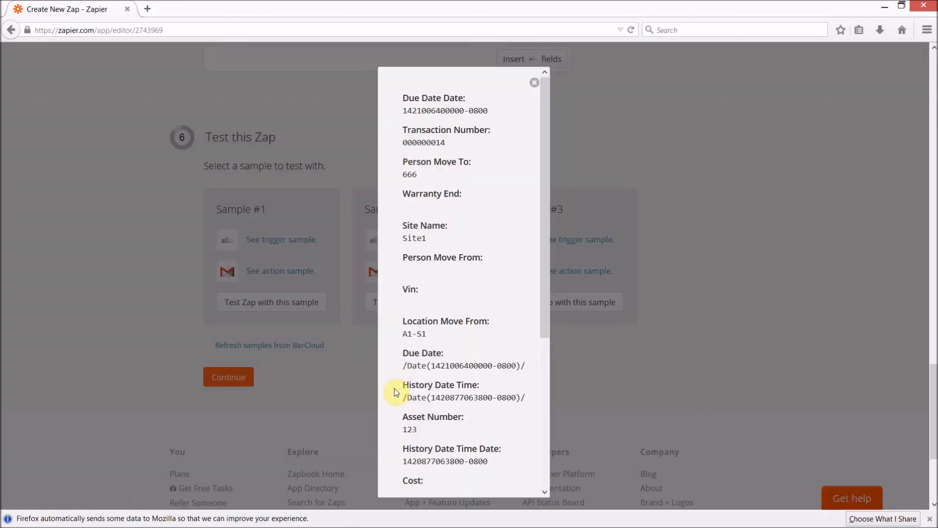
pyautogui.moveTo(535, 82)
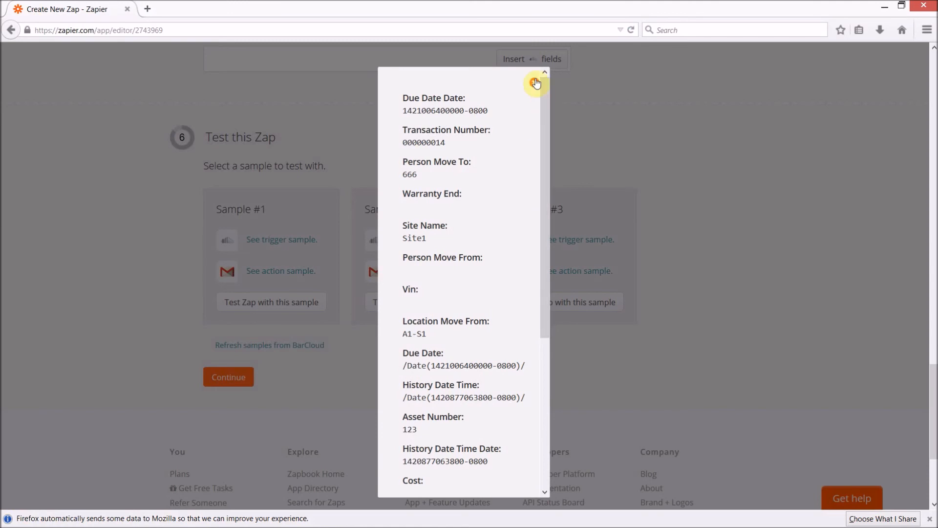
pyautogui.click(537, 83)
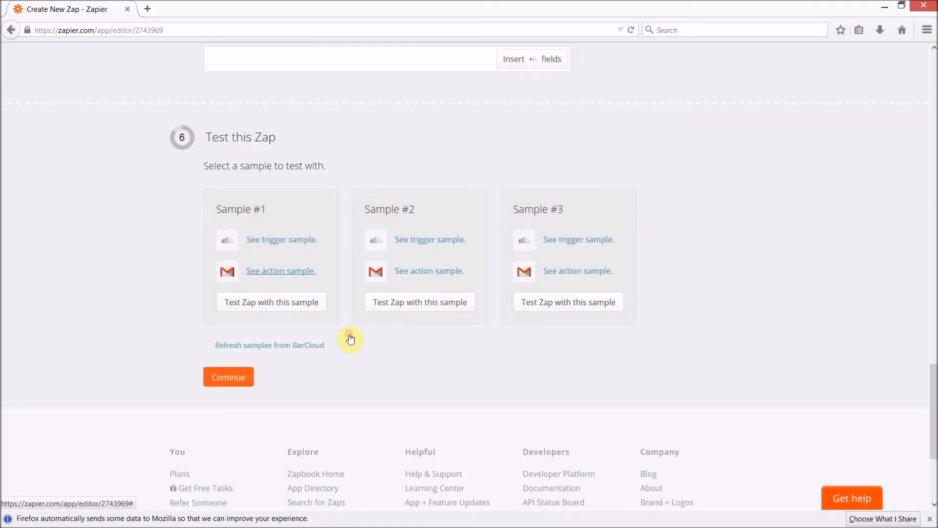
# Preview the first sample's email, then run a successful test with that sample.
pyautogui.click(280, 270)
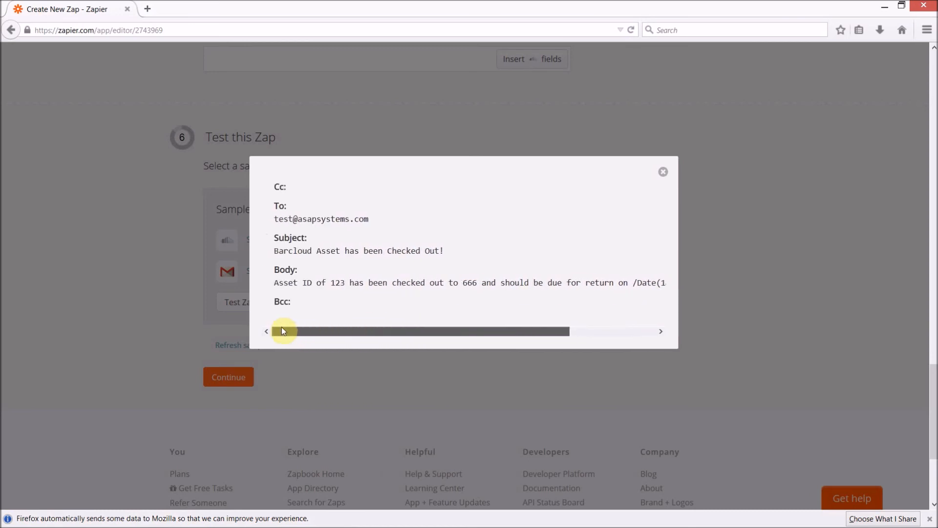
pyautogui.click(662, 172)
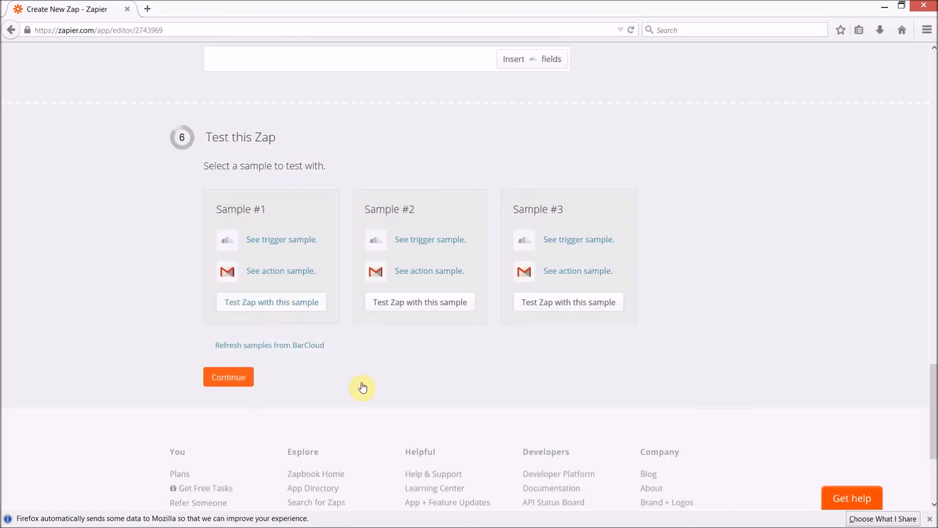
pyautogui.click(270, 301)
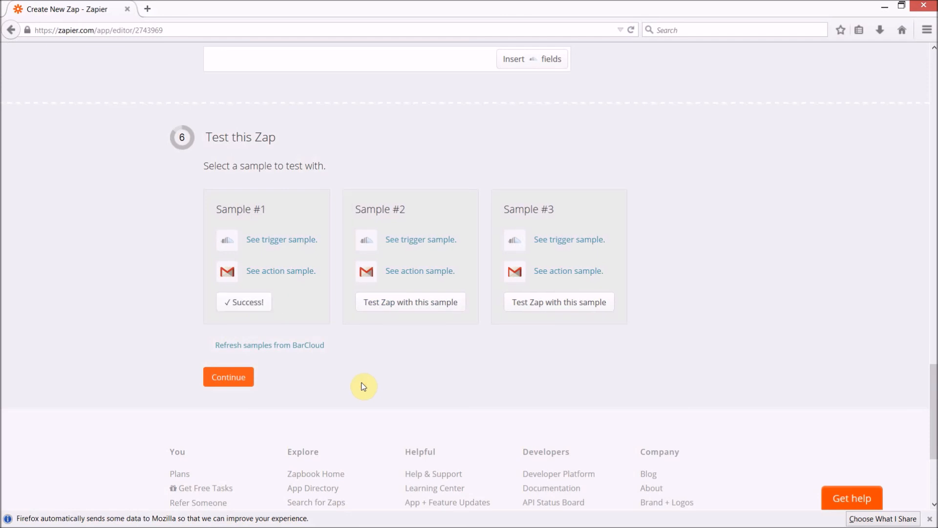
pyautogui.moveTo(244, 302)
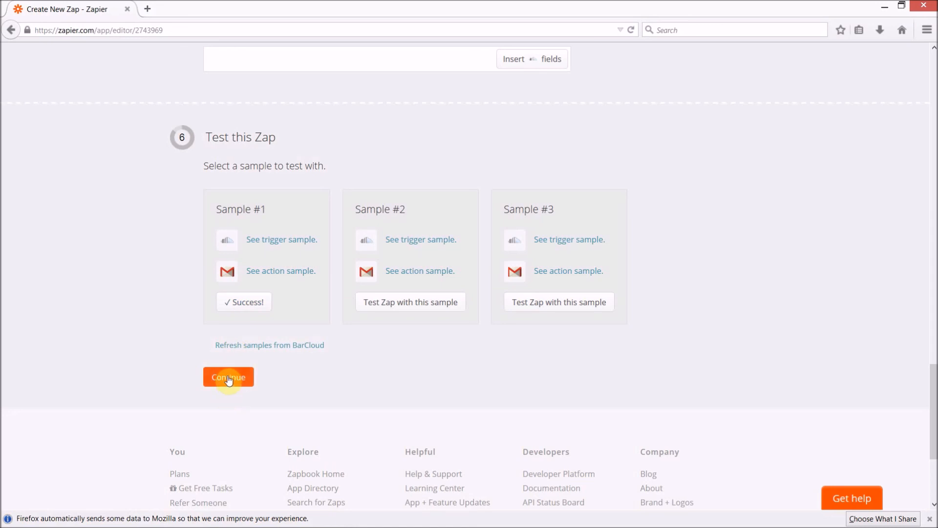
pyautogui.click(228, 376)
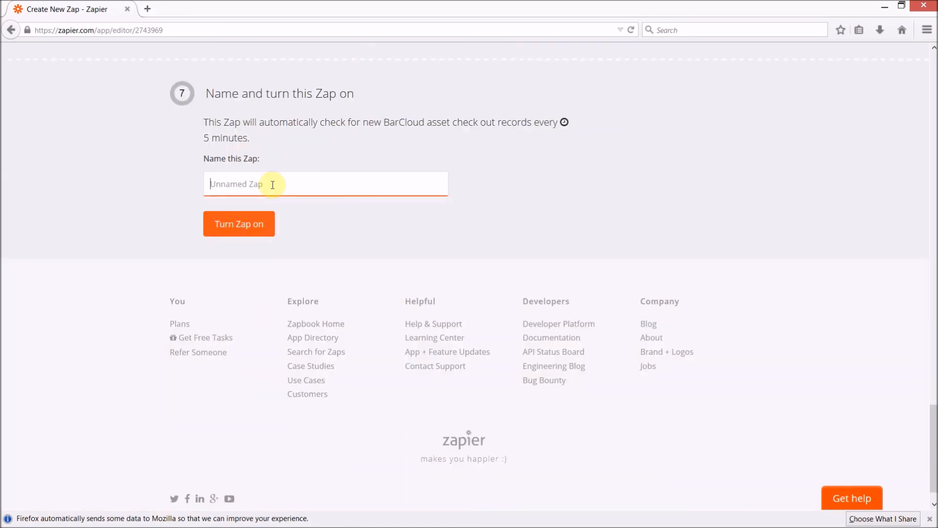
# Name the Zap 'Asset Checkout Gmail' and turn it on.
pyautogui.write('Asset Checkout Gmail')
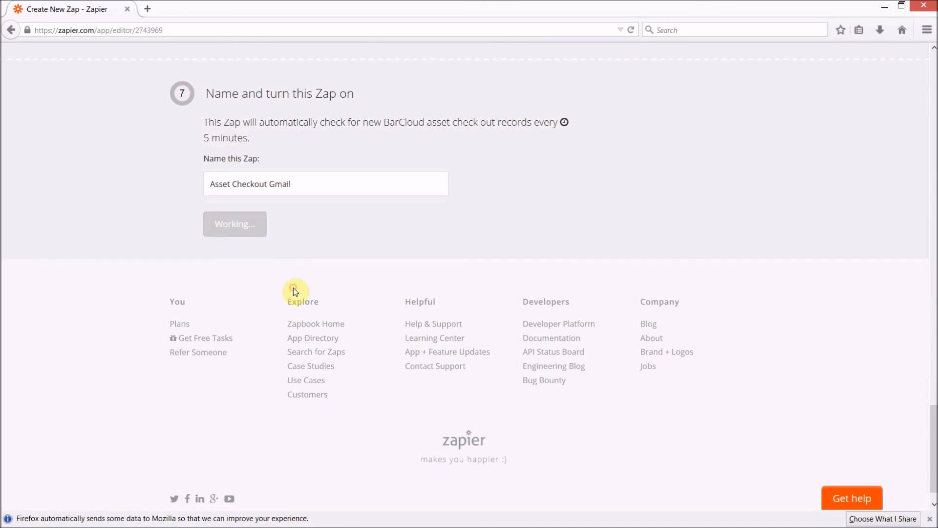
pyautogui.click(235, 223)
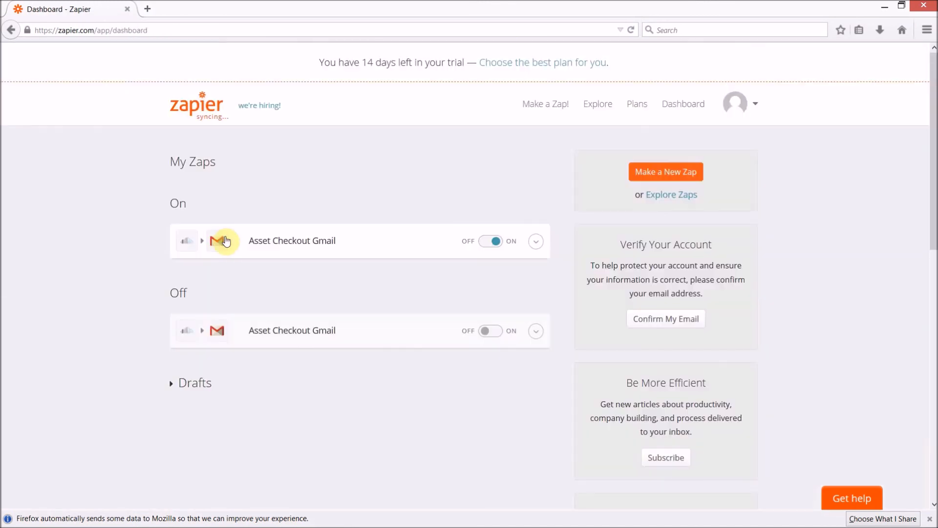
pyautogui.moveTo(322, 211)
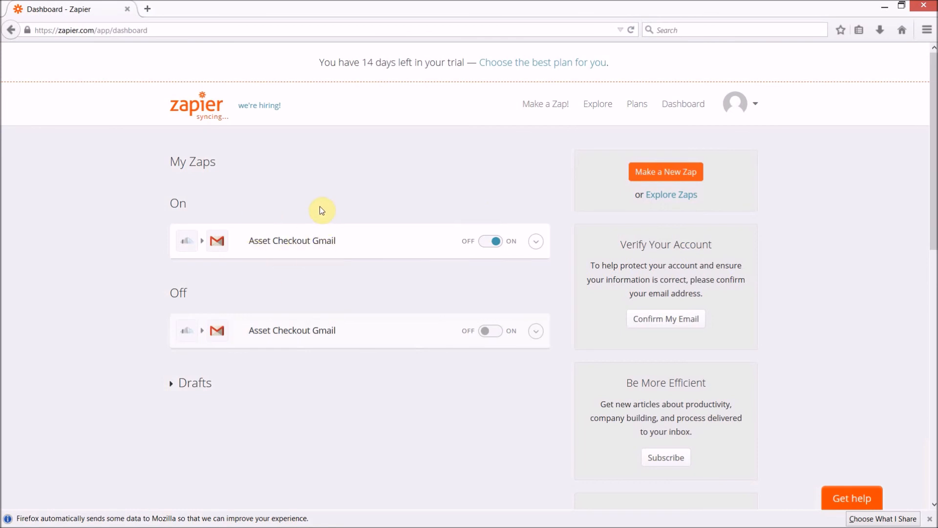